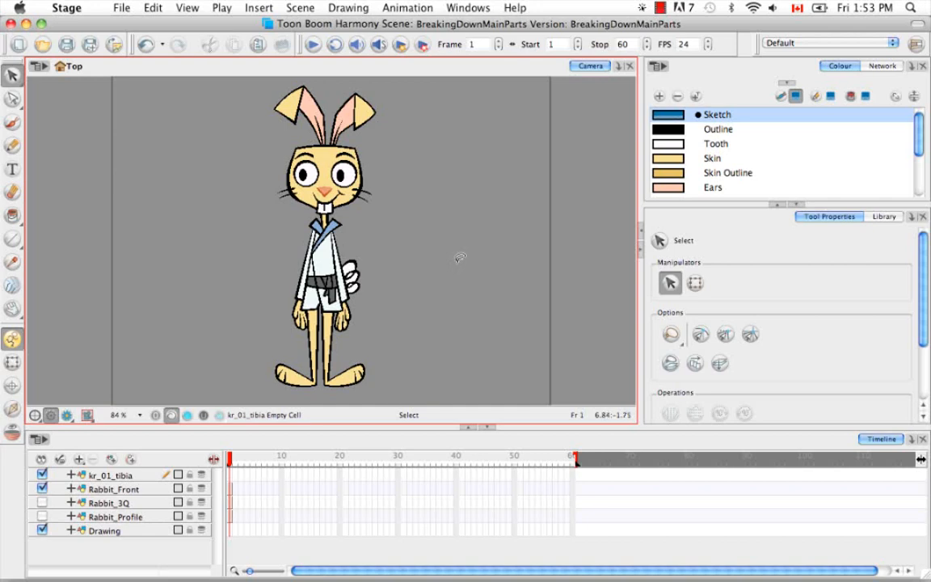
{"action": "mouse_move", "coordinate": [206, 168]}
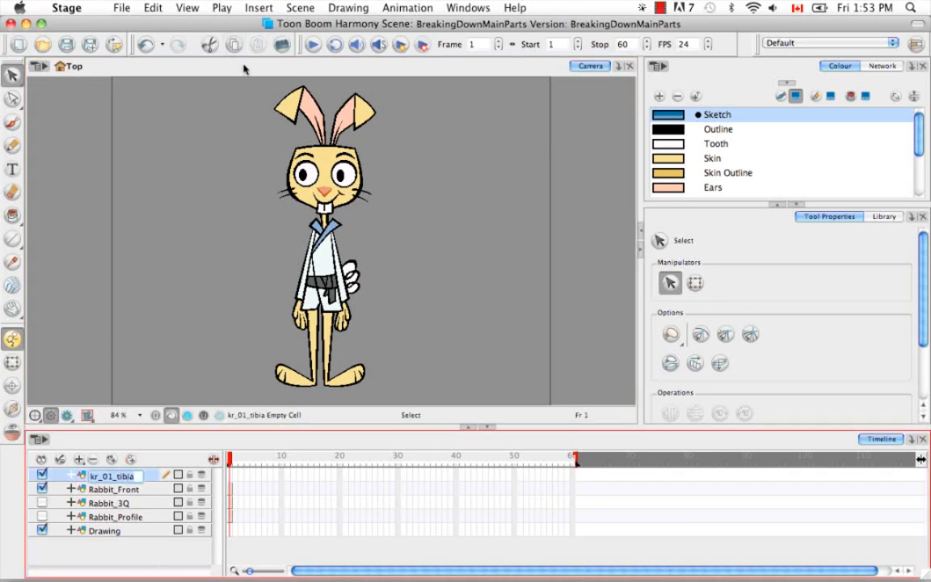
Rename the kr_01_tibia layer to Rabbit_model in the Timeline.
{"action": "double_click", "coordinate": [113, 475]}
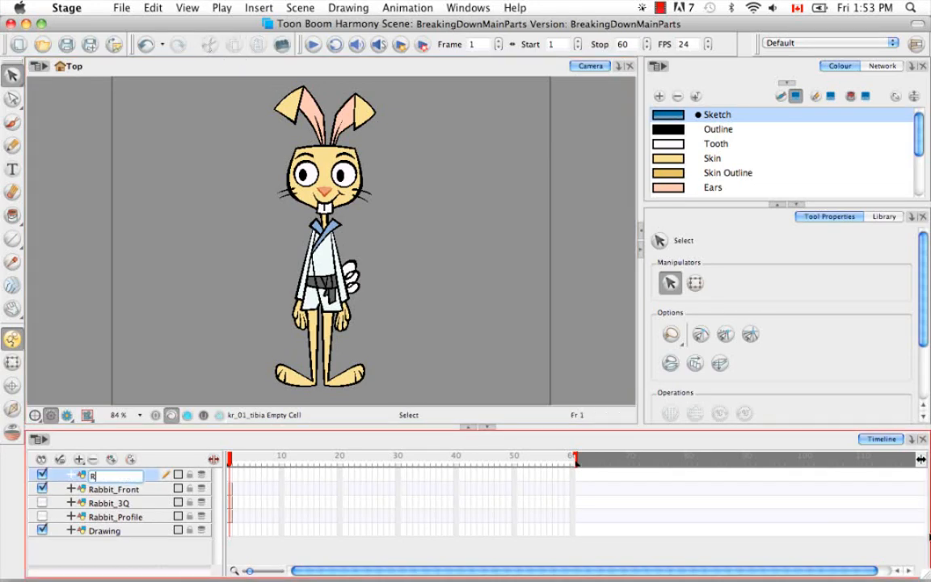
{"action": "type", "text": "Rabbit_model"}
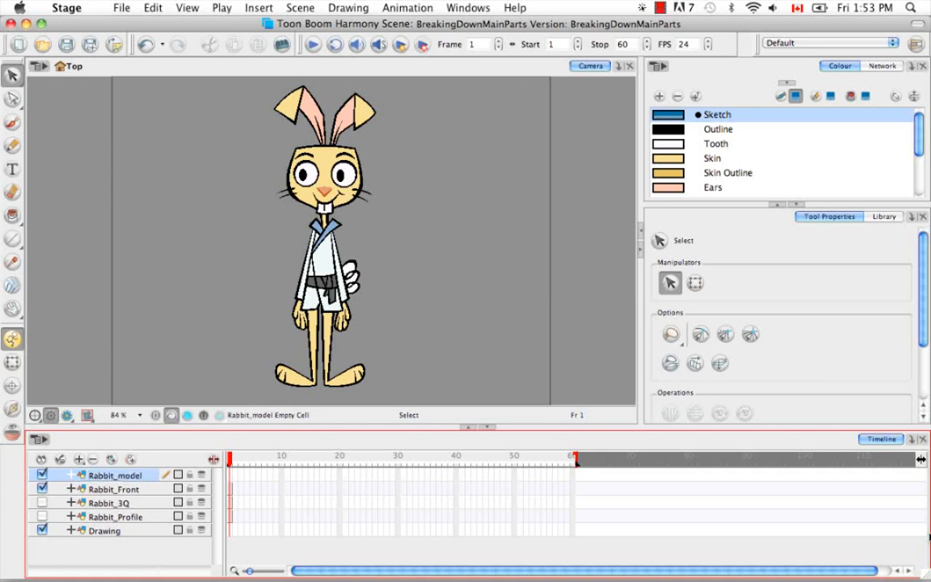
{"action": "mouse_move", "coordinate": [345, 396]}
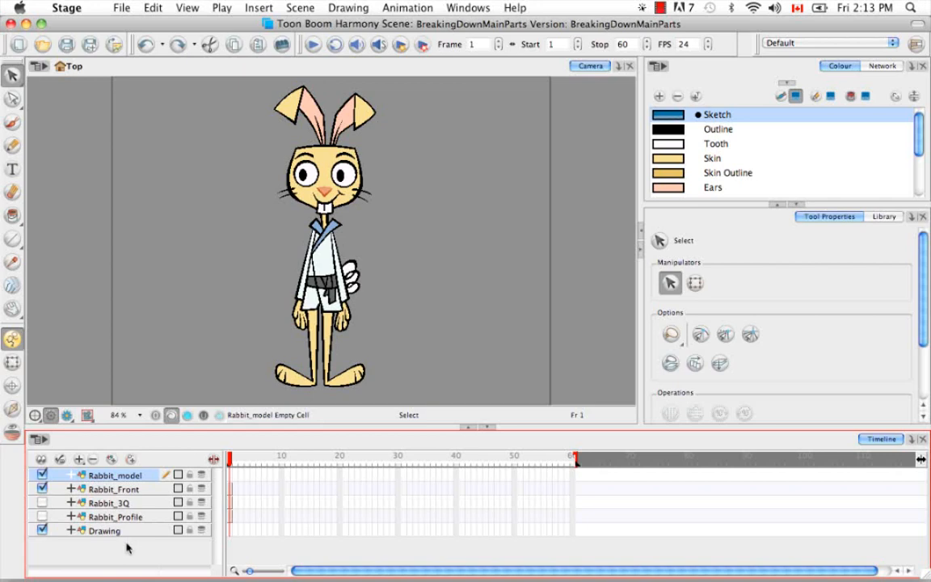
{"action": "mouse_move", "coordinate": [150, 500]}
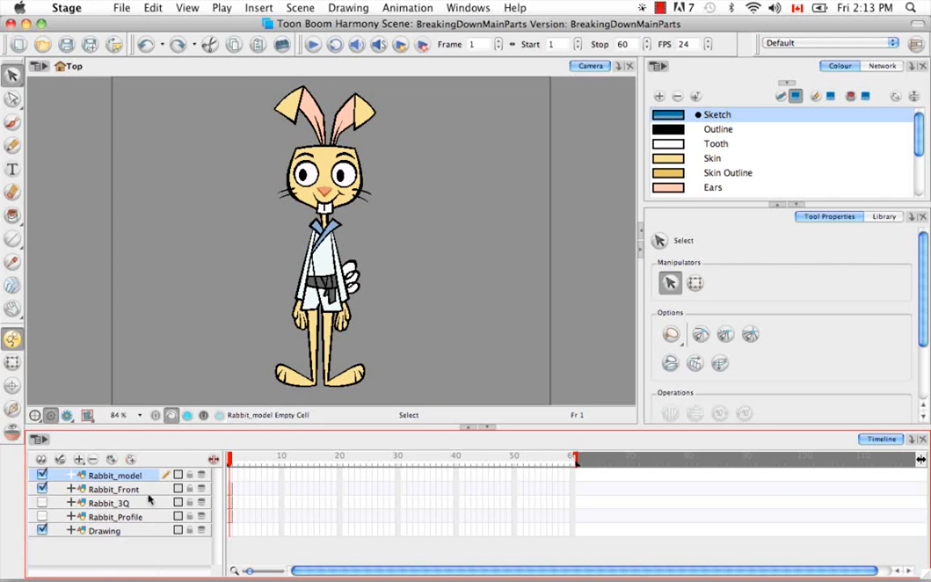
{"action": "mouse_move", "coordinate": [156, 522]}
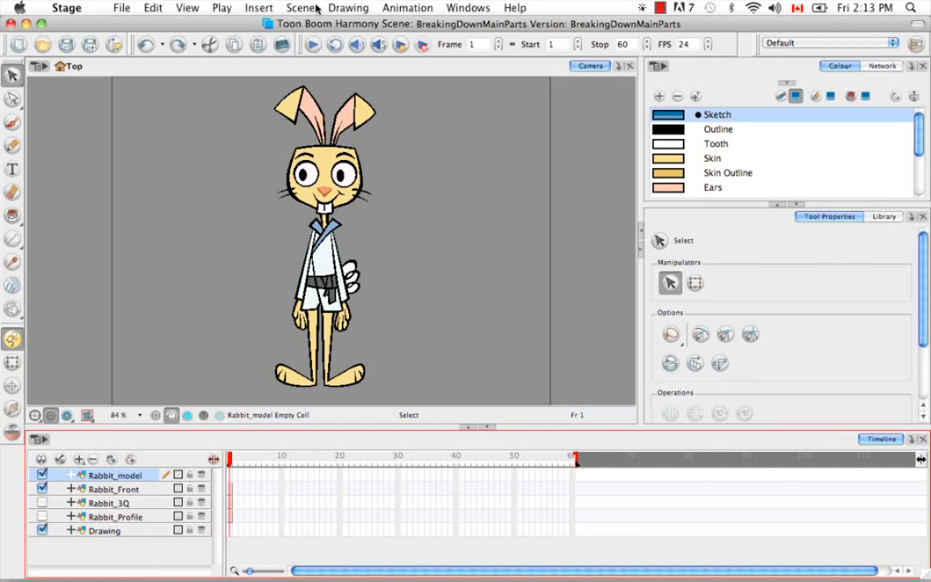
{"action": "mouse_move", "coordinate": [317, 9]}
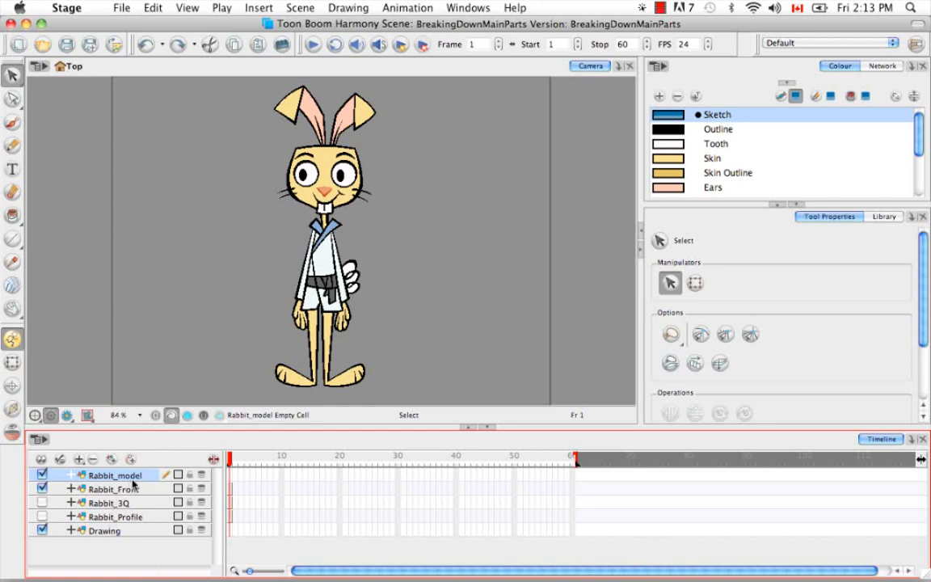
{"action": "mouse_move", "coordinate": [241, 480]}
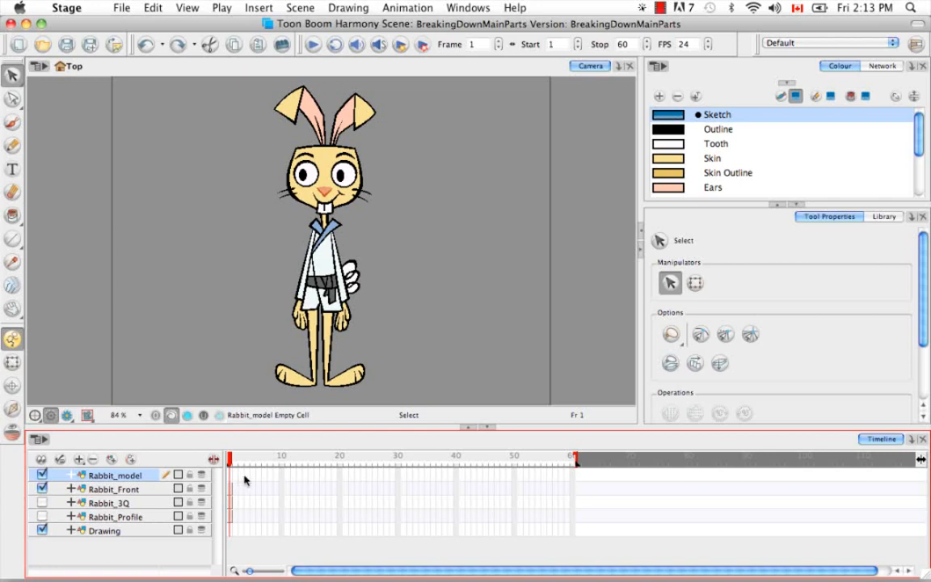
{"action": "mouse_move", "coordinate": [160, 493]}
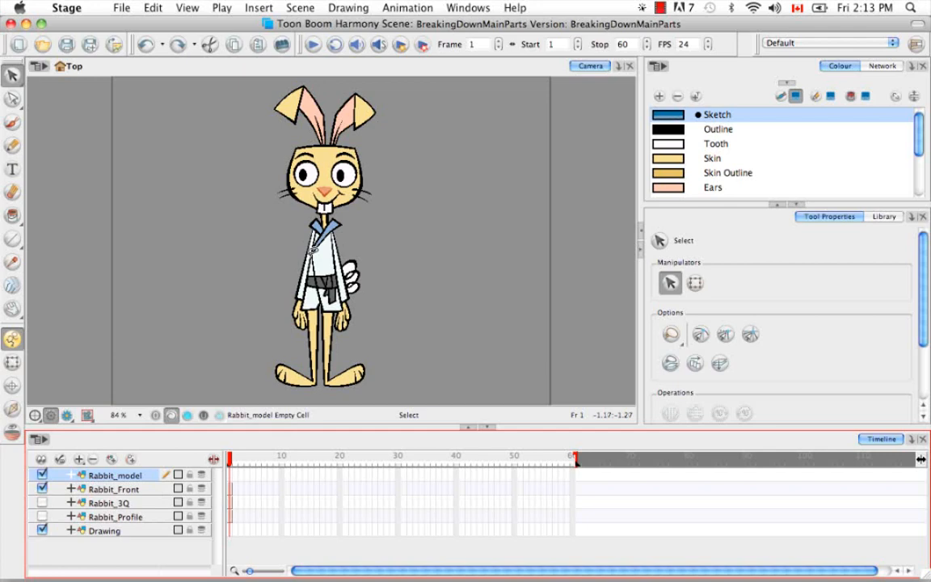
Copy the Rabbit_Front drawing into frame 1 of the Rabbit_model layer.
{"action": "left_click", "coordinate": [113, 489]}
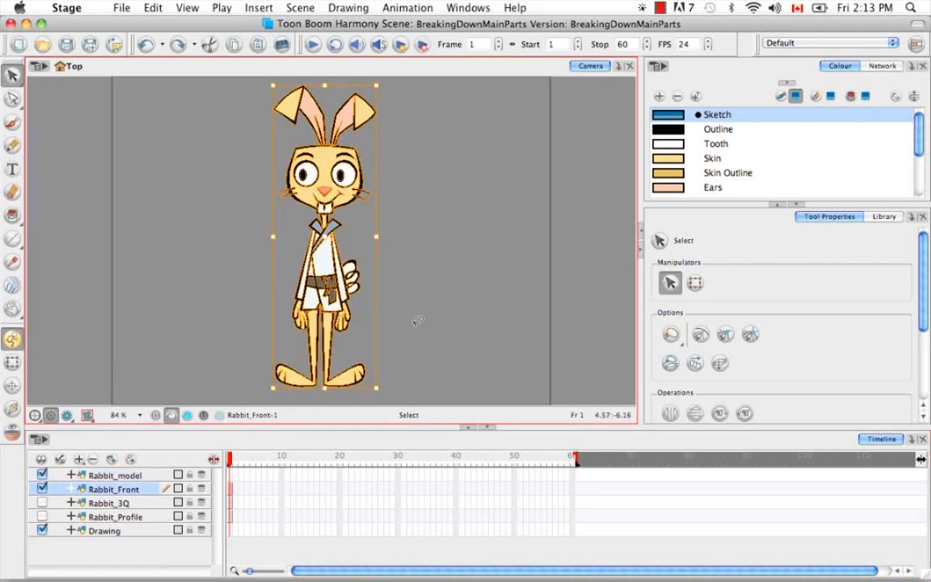
{"action": "key", "text": "cmd"}
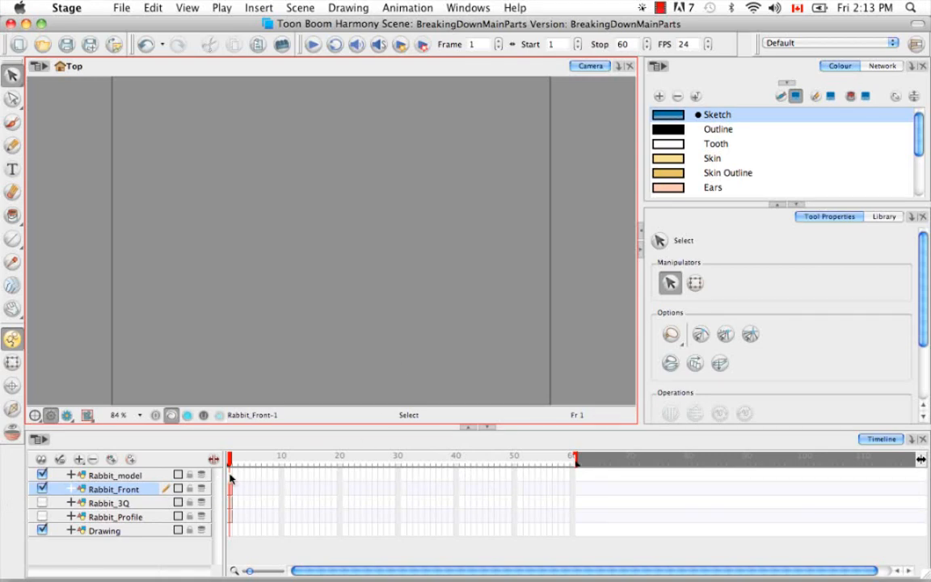
{"action": "left_click", "coordinate": [113, 474]}
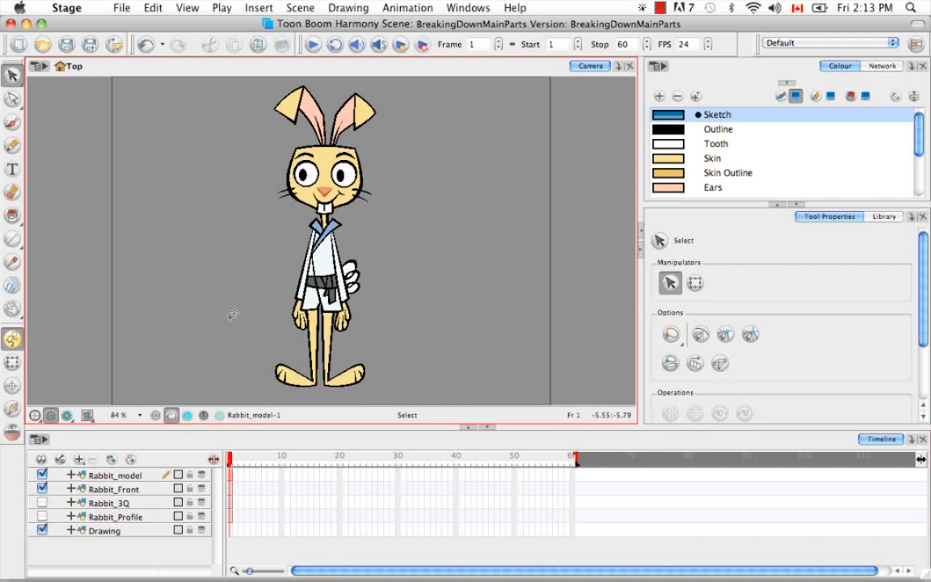
{"action": "mouse_move", "coordinate": [152, 508]}
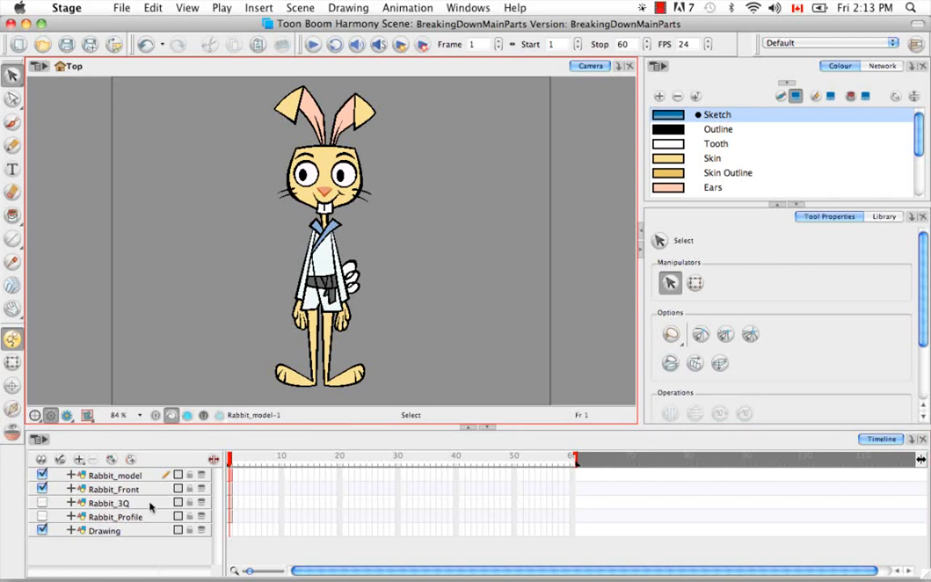
Copy the Rabbit_3Q drawing into frame 2 of Rabbit_model, toggling the old layers' visibility.
{"action": "left_click", "coordinate": [42, 488]}
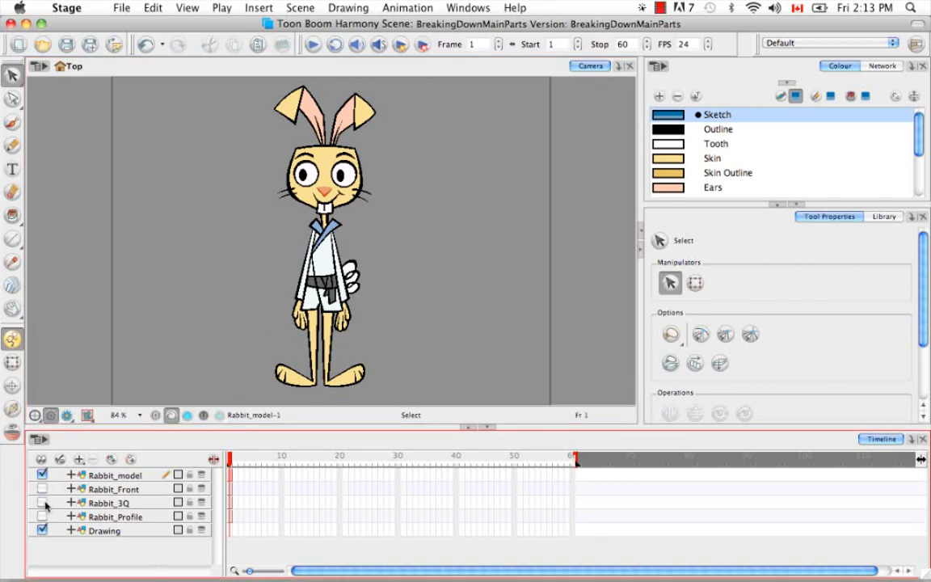
{"action": "left_click", "coordinate": [42, 503]}
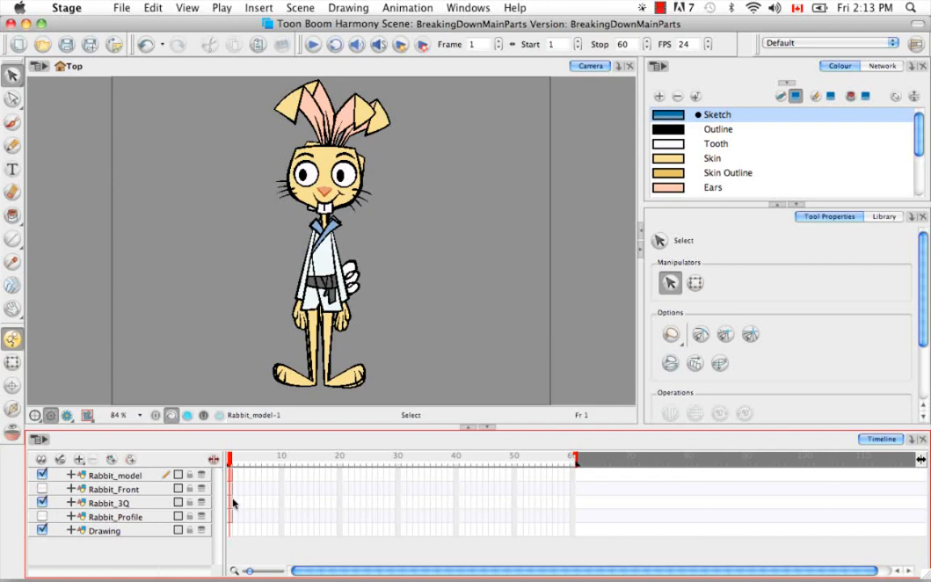
{"action": "left_click", "coordinate": [109, 503]}
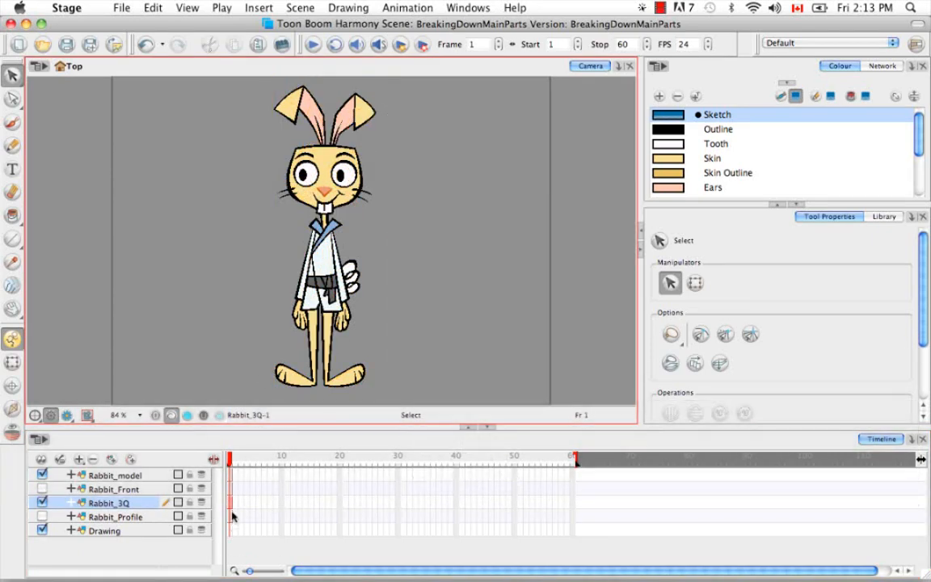
{"action": "key", "text": "cmd+v"}
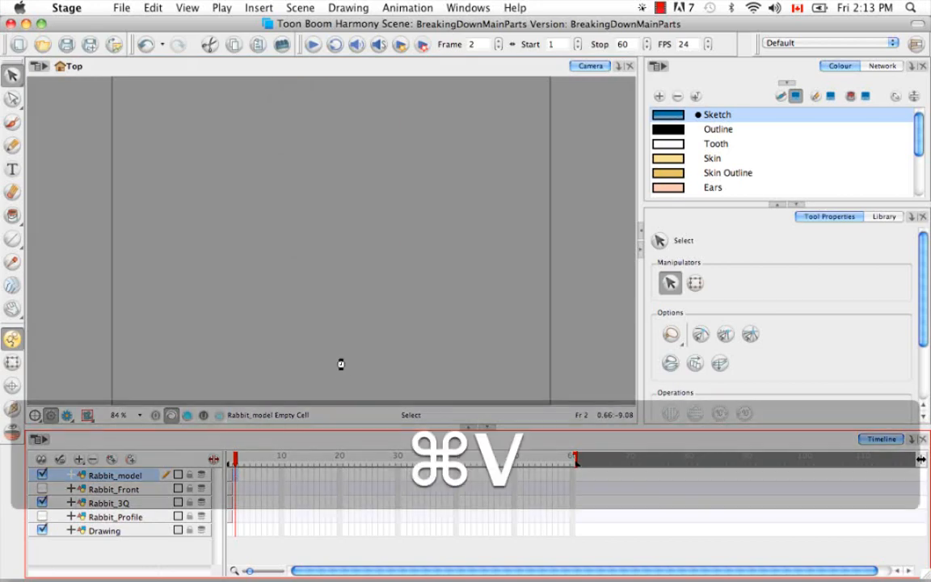
{"action": "key", "text": "cmd+v"}
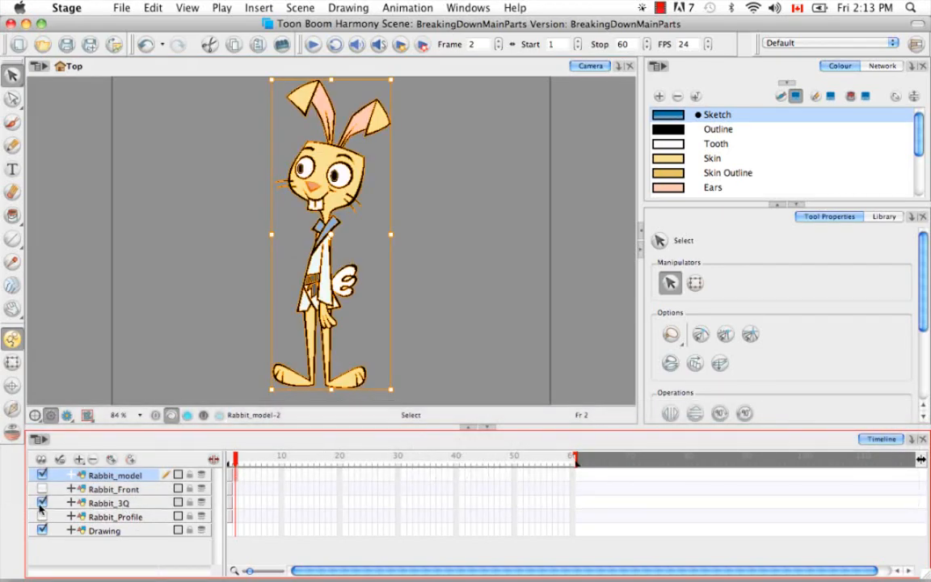
{"action": "left_click", "coordinate": [42, 517]}
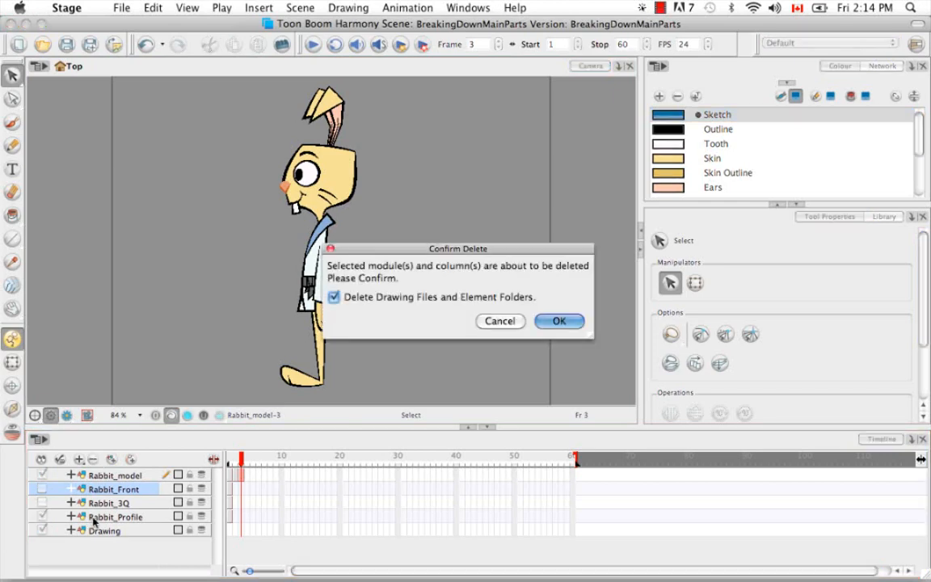
Confirm deleting the Rabbit_Front, Rabbit_3Q and Rabbit_Profile layers and their files.
{"action": "left_click", "coordinate": [560, 321]}
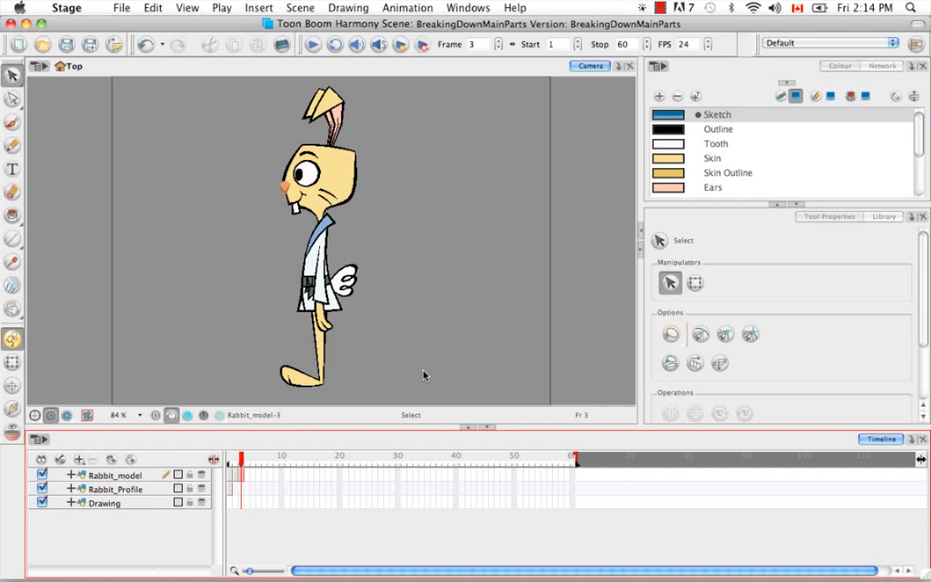
{"action": "left_click", "coordinate": [116, 488]}
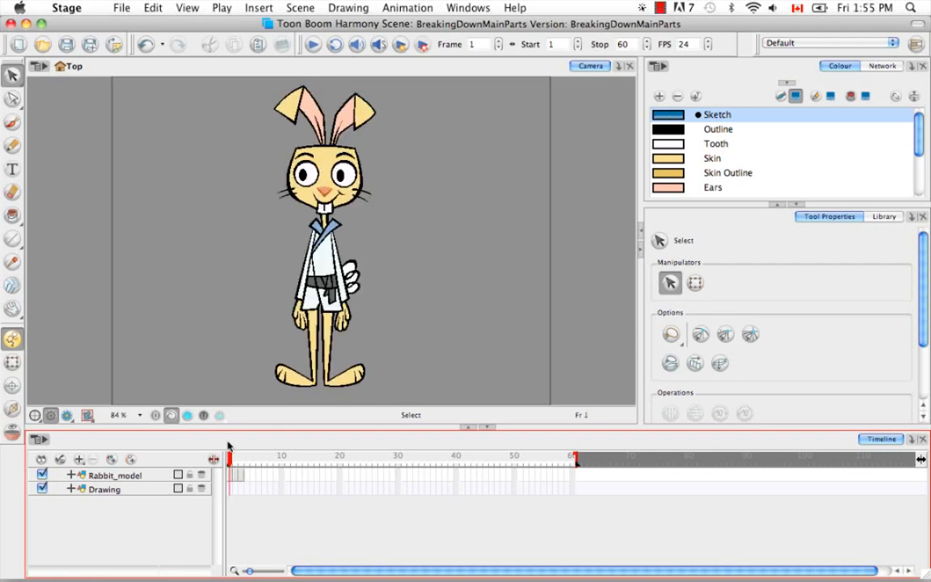
{"action": "mouse_move", "coordinate": [472, 257]}
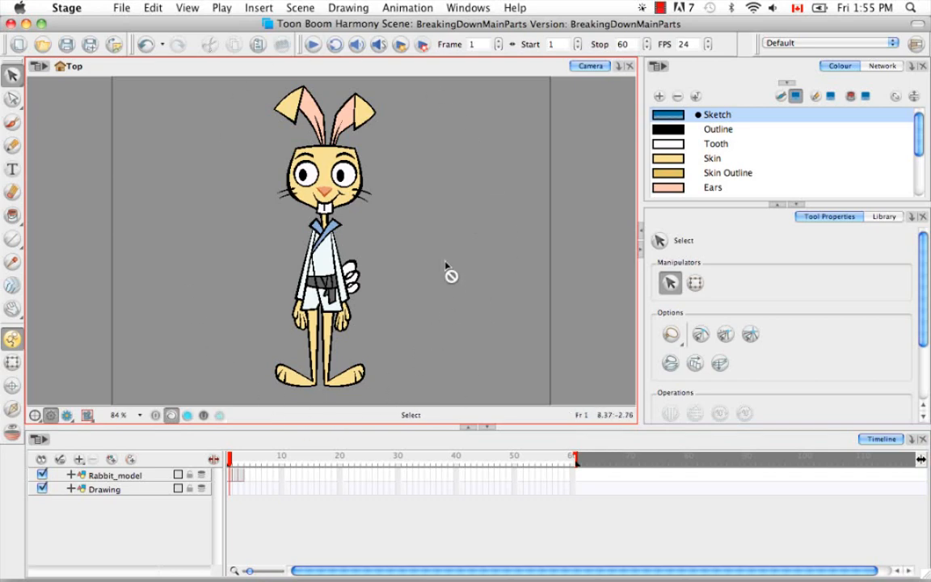
Switch from the Select tool to the Cutter tool in the Tools toolbar.
{"action": "left_click", "coordinate": [13, 75]}
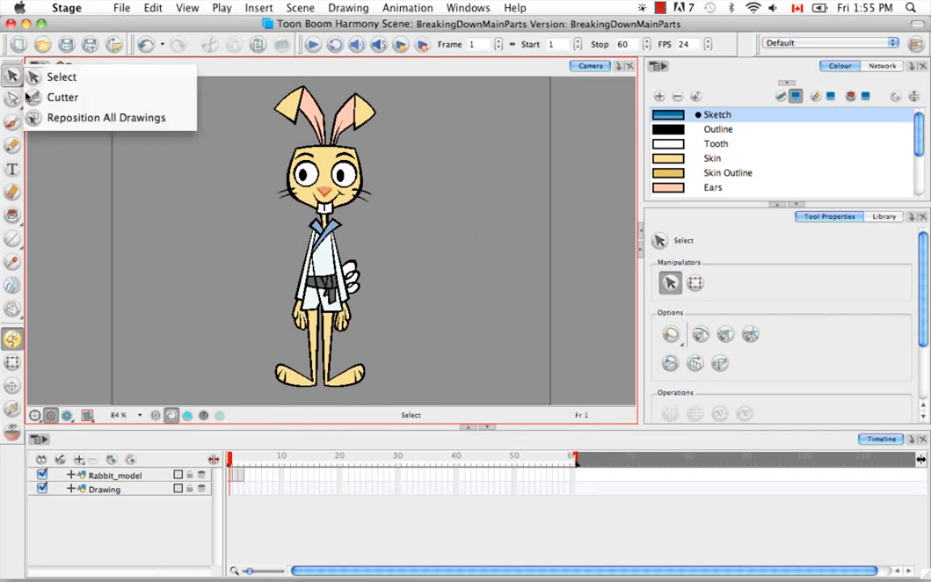
{"action": "mouse_move", "coordinate": [62, 77]}
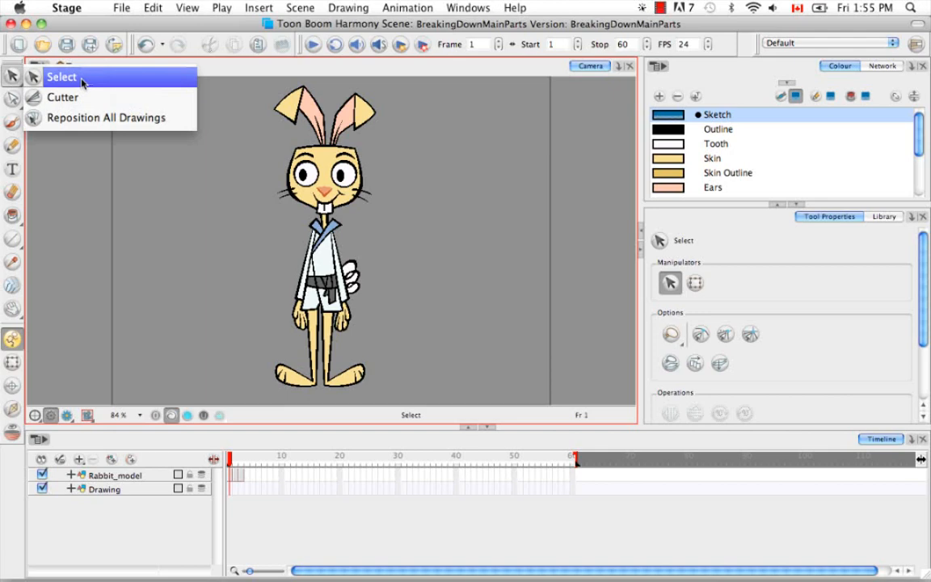
{"action": "left_click", "coordinate": [62, 97]}
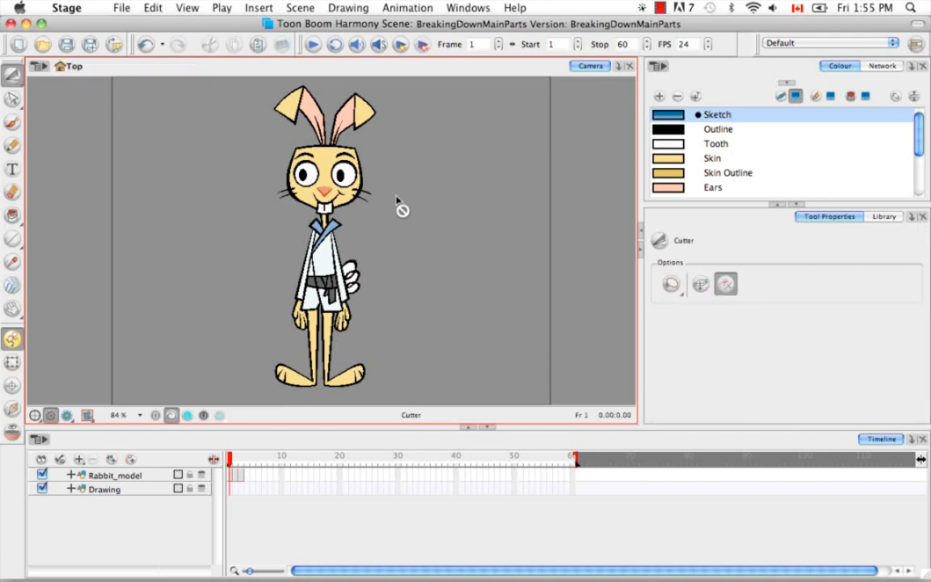
{"action": "mouse_move", "coordinate": [430, 198]}
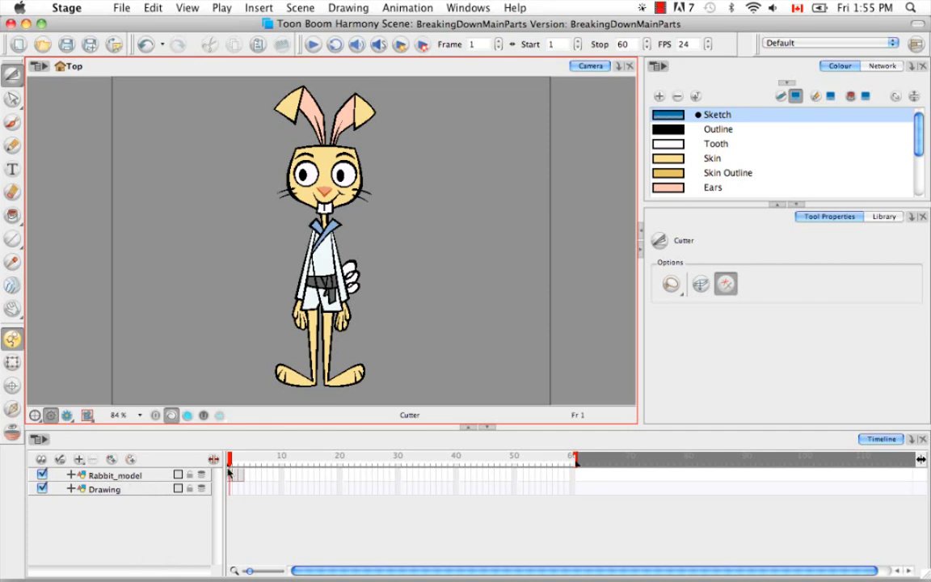
{"action": "mouse_move", "coordinate": [425, 225]}
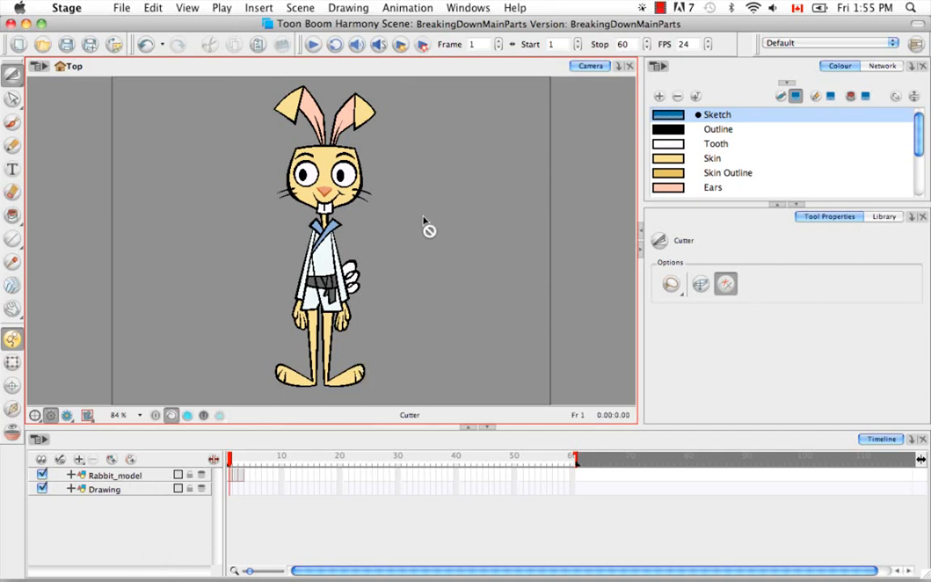
{"action": "mouse_move", "coordinate": [428, 233]}
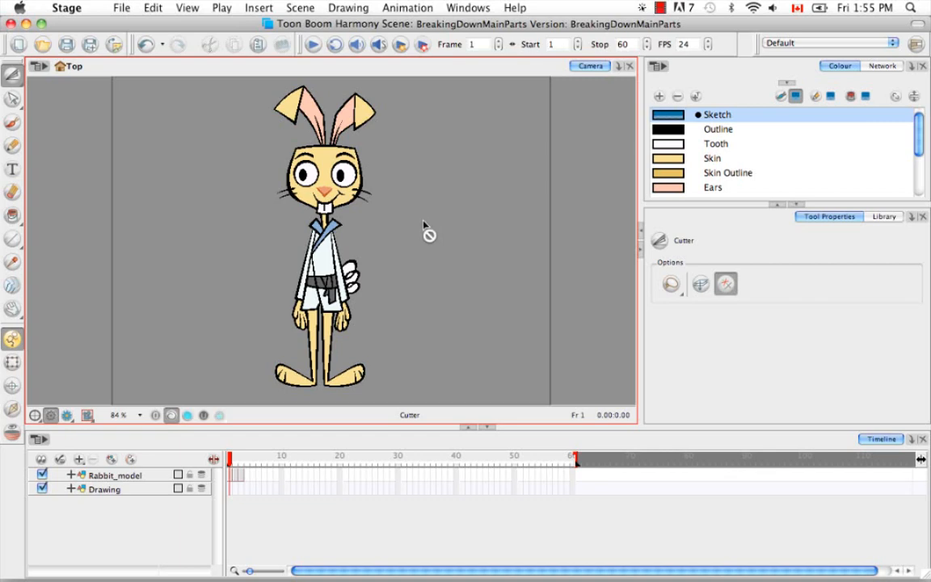
{"action": "mouse_move", "coordinate": [424, 230]}
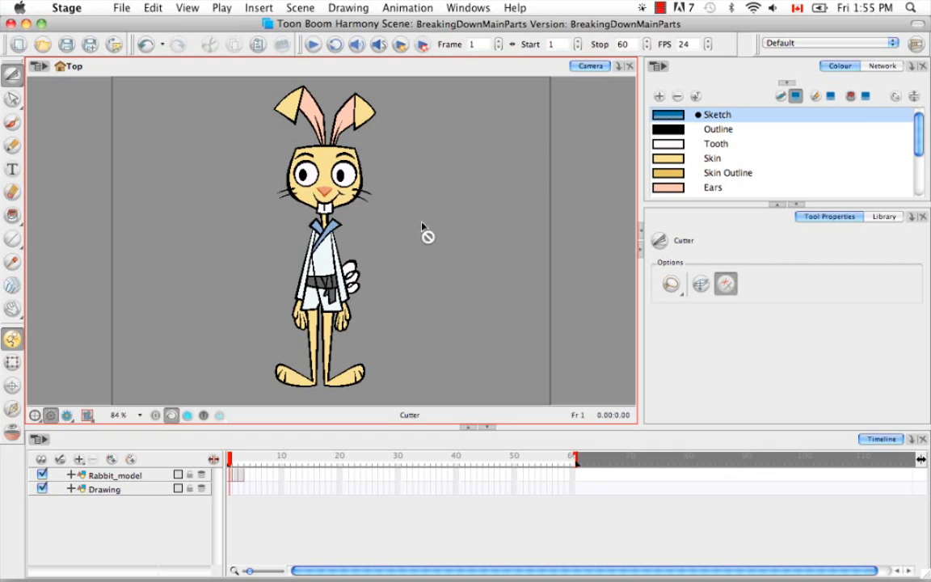
{"action": "mouse_move", "coordinate": [416, 259]}
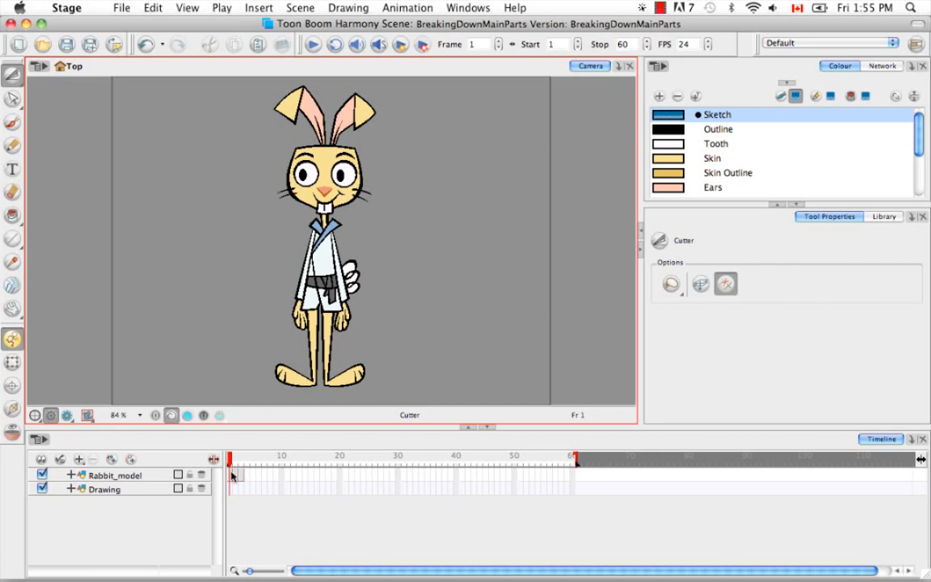
Select the rabbit's torso and arms with the Cutter and bring up the Marquee/Lasso choices.
{"action": "left_click", "coordinate": [113, 475]}
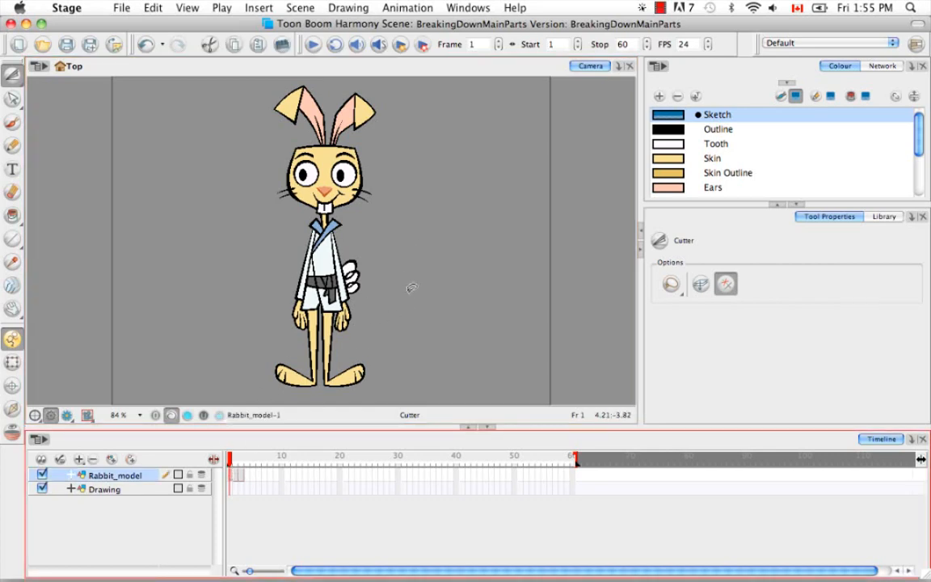
{"action": "mouse_move", "coordinate": [412, 279]}
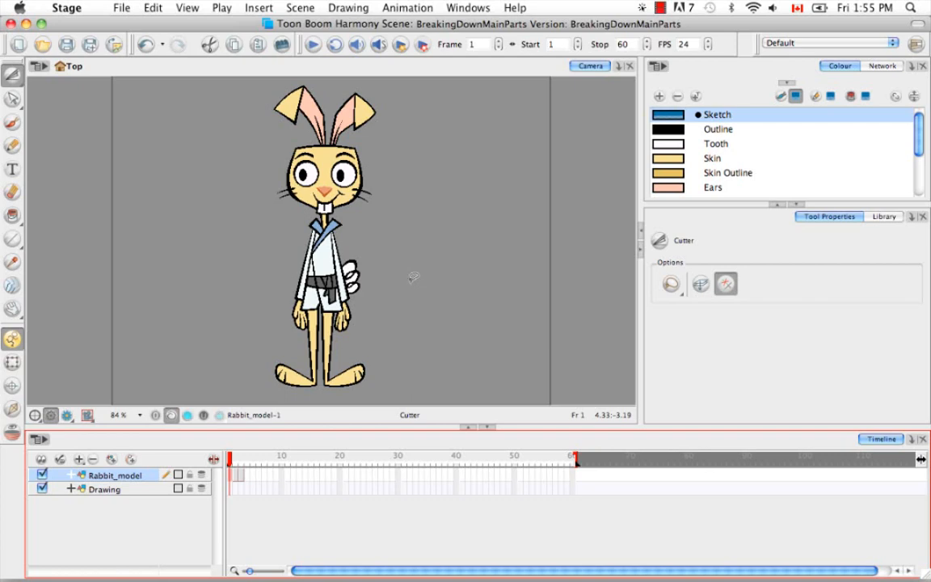
{"action": "mouse_move", "coordinate": [411, 266]}
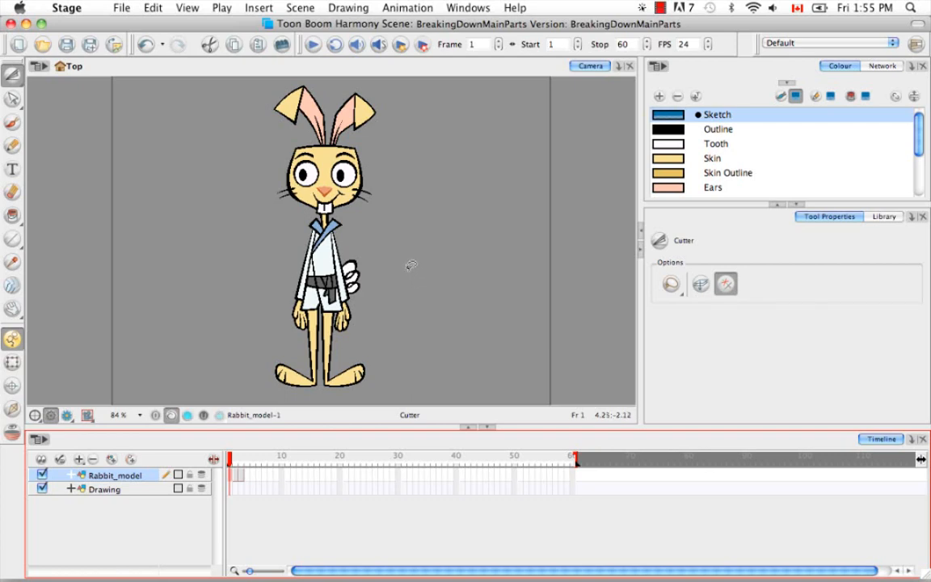
{"action": "mouse_move", "coordinate": [414, 265]}
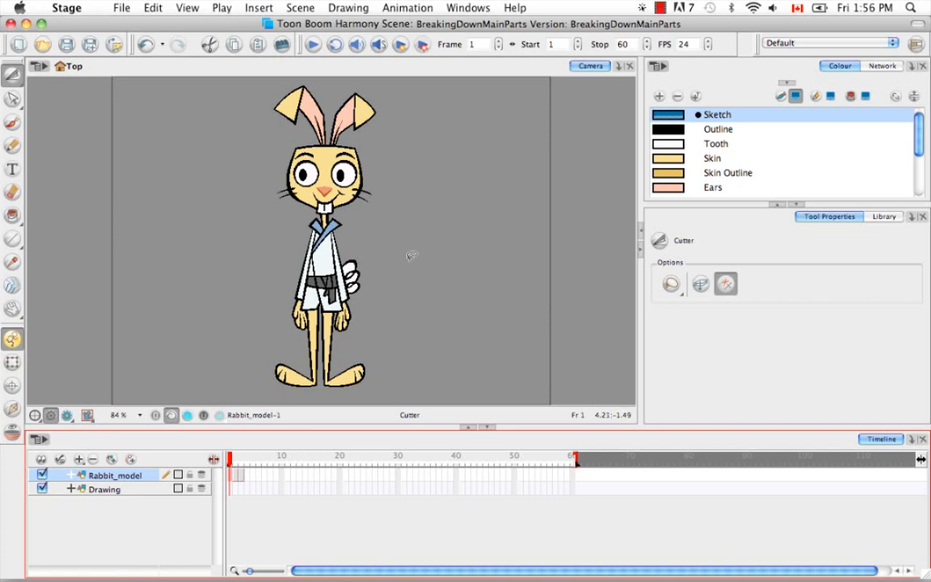
{"action": "mouse_move", "coordinate": [358, 334]}
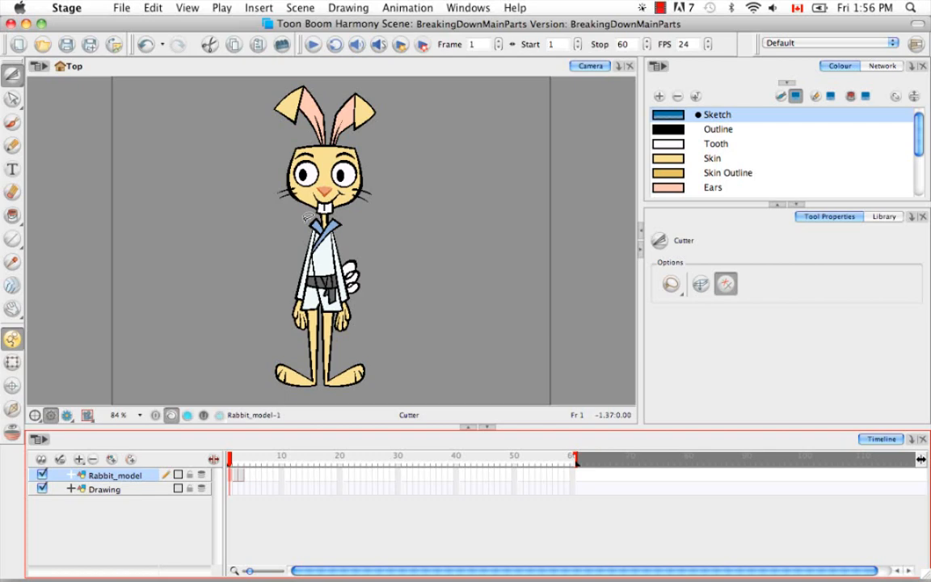
{"action": "mouse_move", "coordinate": [338, 287]}
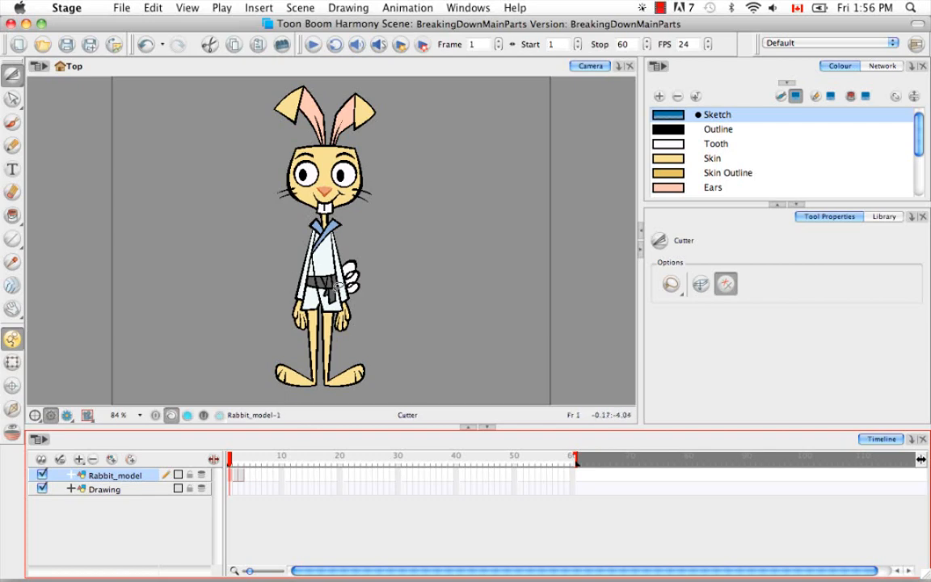
{"action": "mouse_move", "coordinate": [364, 220]}
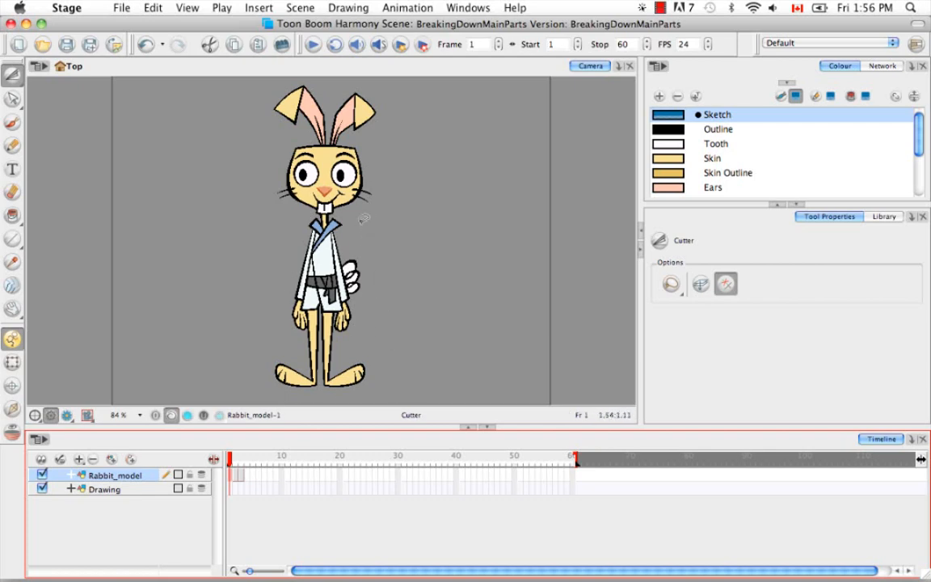
{"action": "mouse_move", "coordinate": [300, 331]}
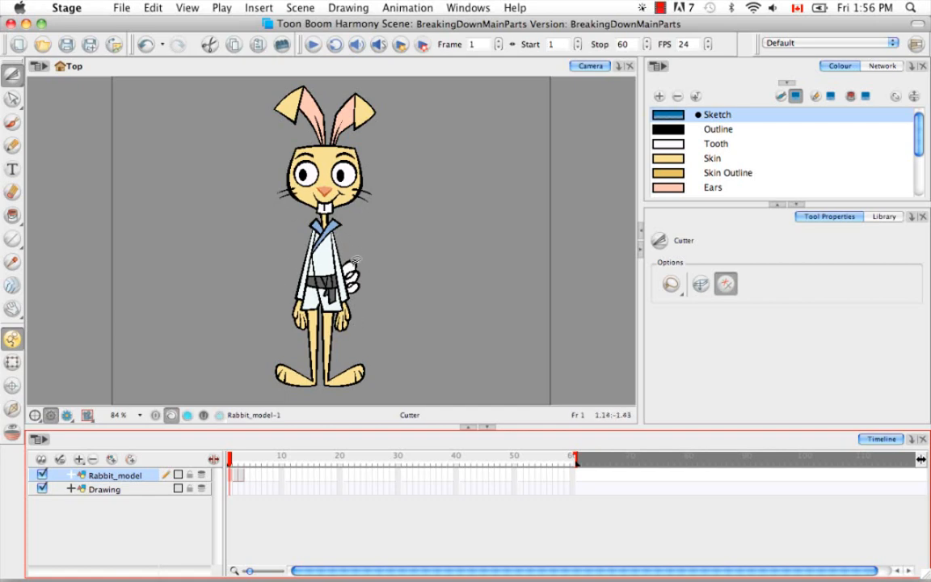
{"action": "mouse_move", "coordinate": [348, 315]}
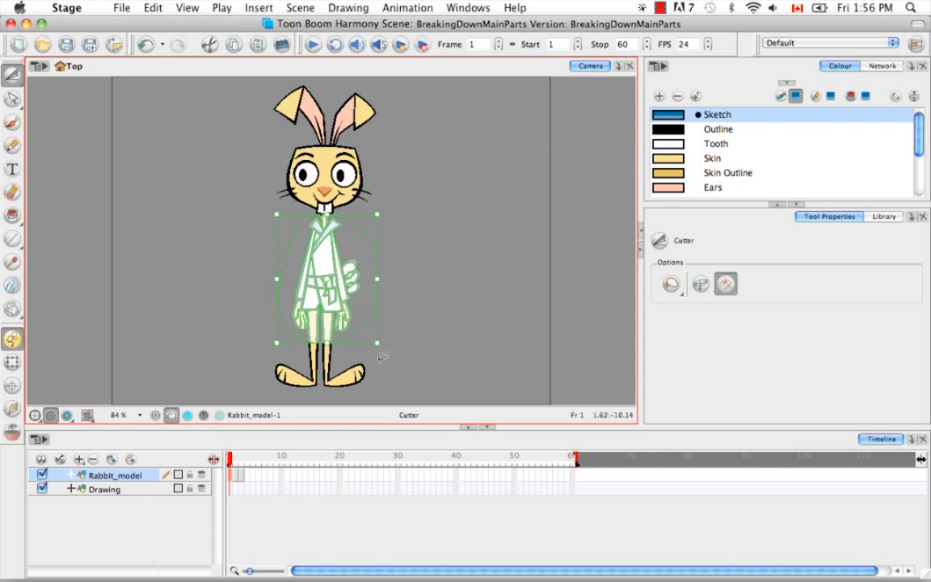
{"action": "mouse_move", "coordinate": [372, 265]}
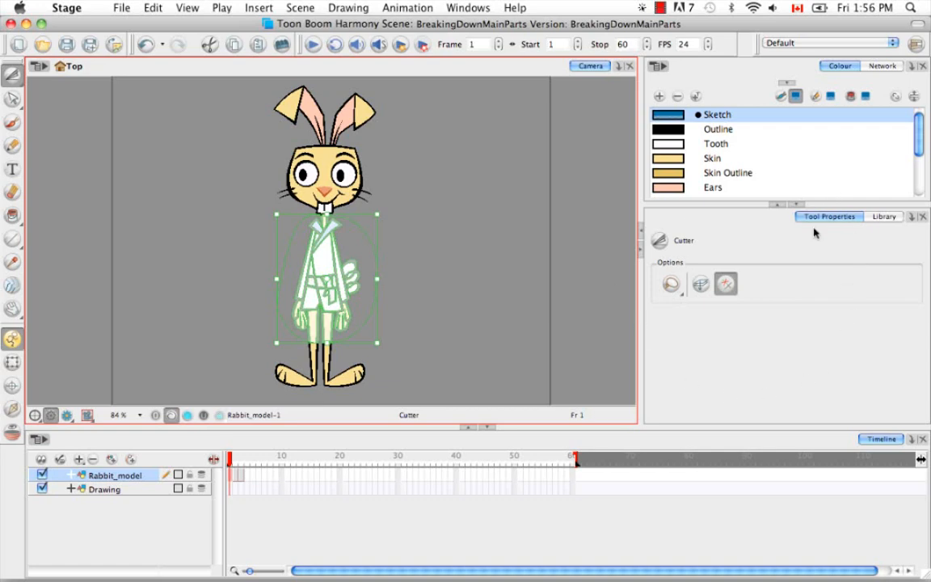
{"action": "left_click", "coordinate": [671, 284]}
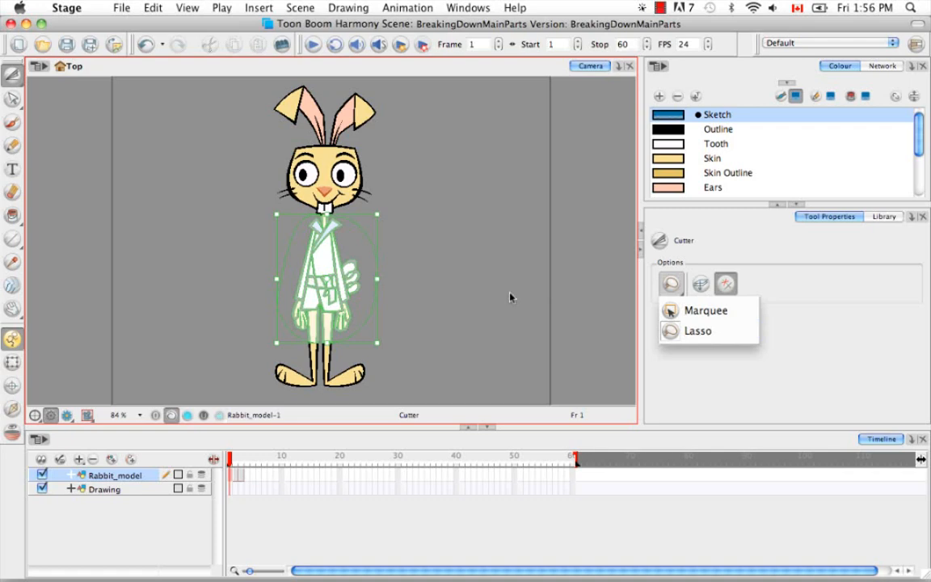
{"action": "mouse_move", "coordinate": [351, 298]}
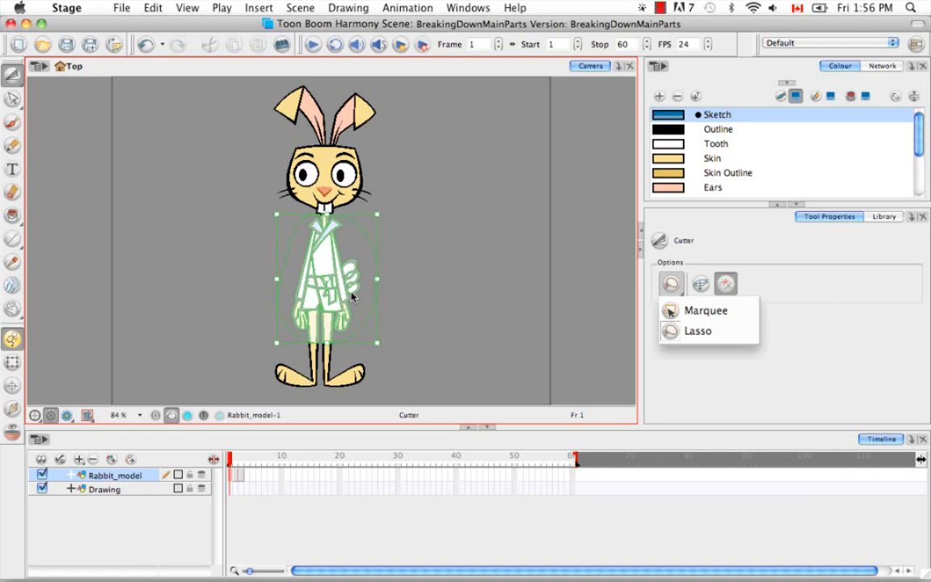
{"action": "mouse_move", "coordinate": [349, 295]}
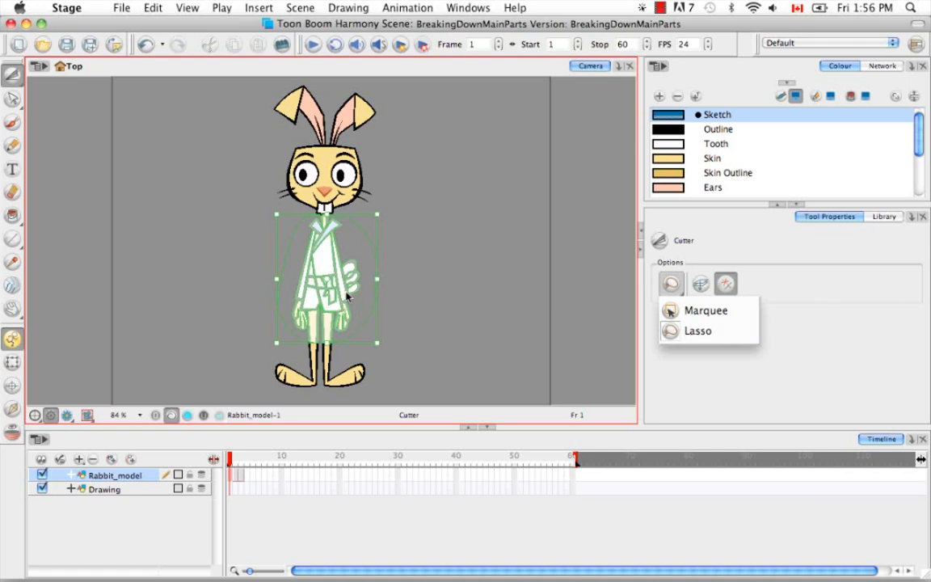
{"action": "mouse_move", "coordinate": [194, 119]}
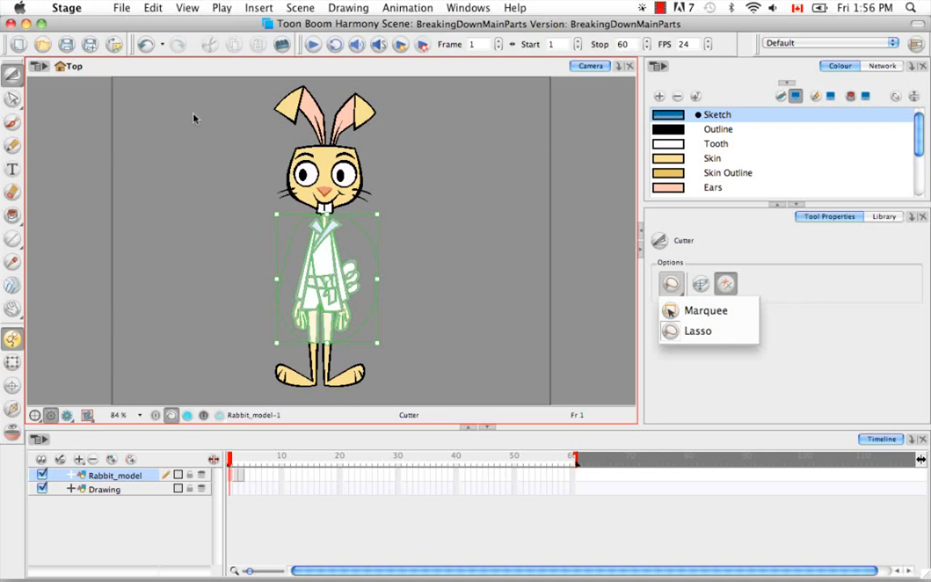
Choose Edit > Create Drawing from Drawing Selection for the selected torso.
{"action": "left_click", "coordinate": [152, 7]}
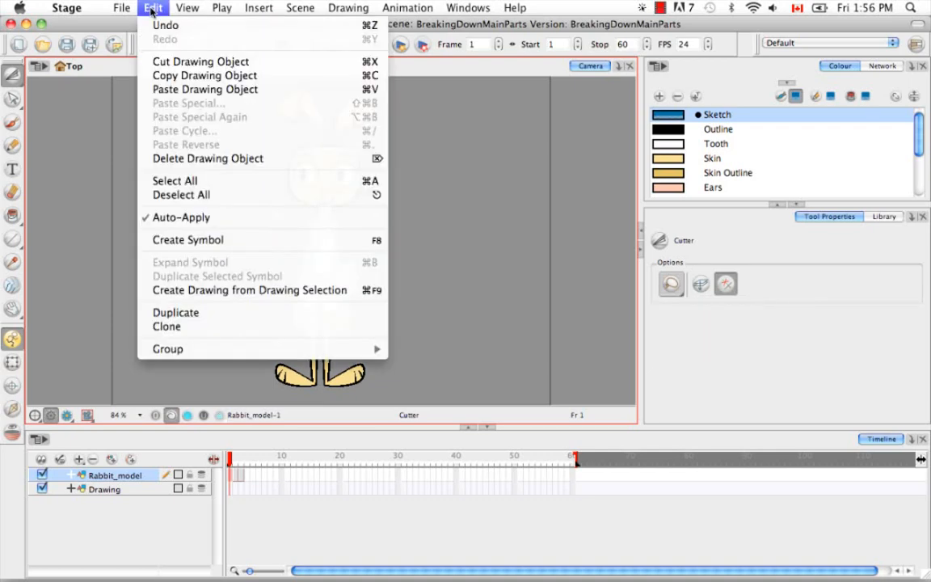
{"action": "mouse_move", "coordinate": [260, 273]}
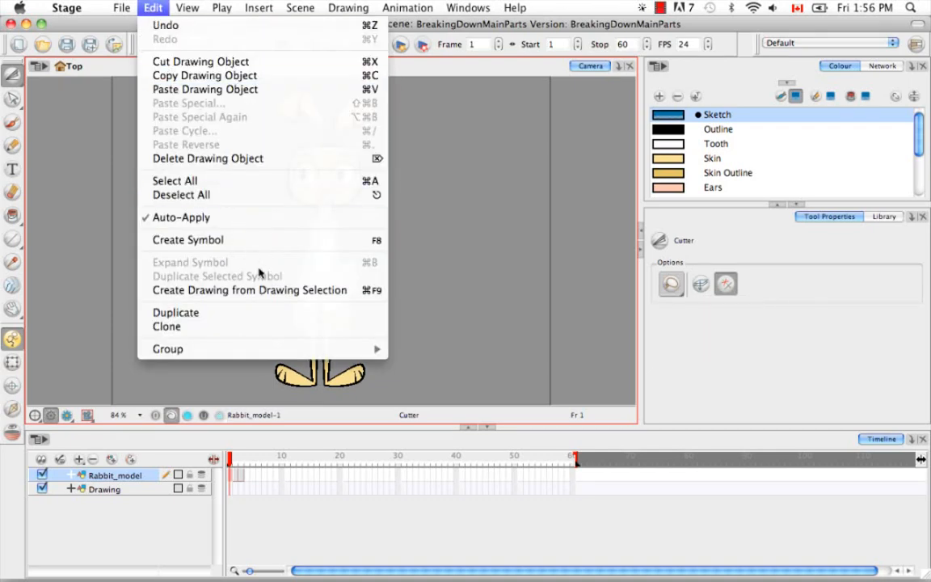
{"action": "mouse_move", "coordinate": [250, 290]}
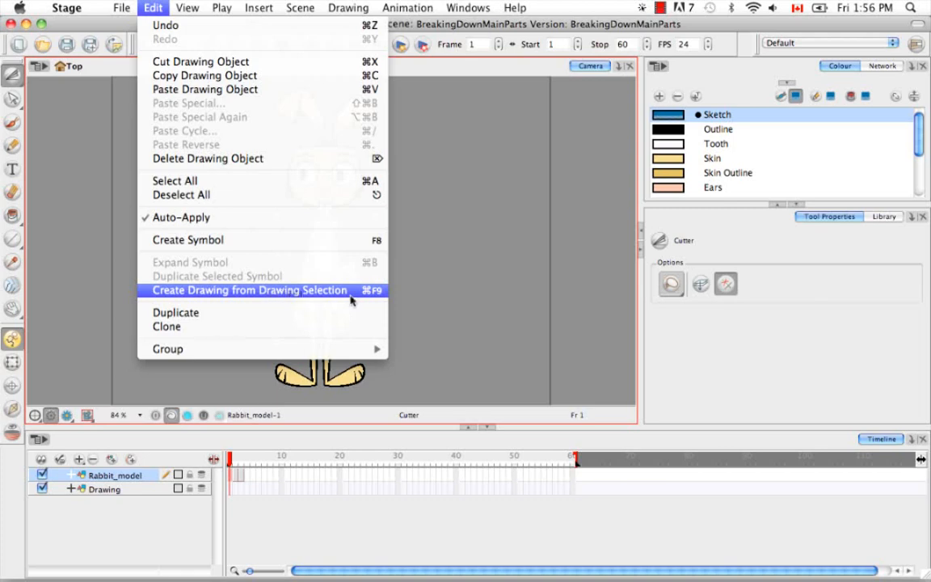
{"action": "mouse_move", "coordinate": [371, 298]}
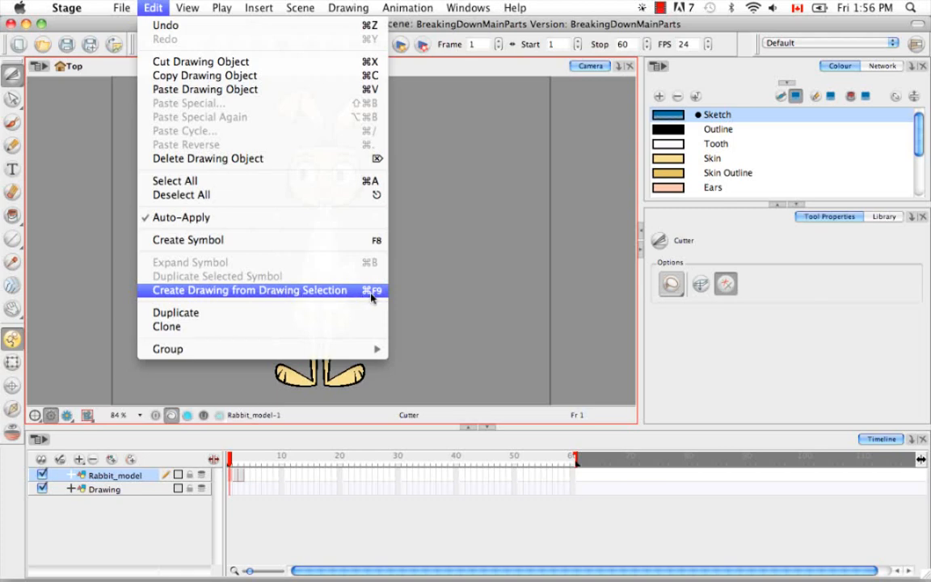
{"action": "mouse_move", "coordinate": [385, 294]}
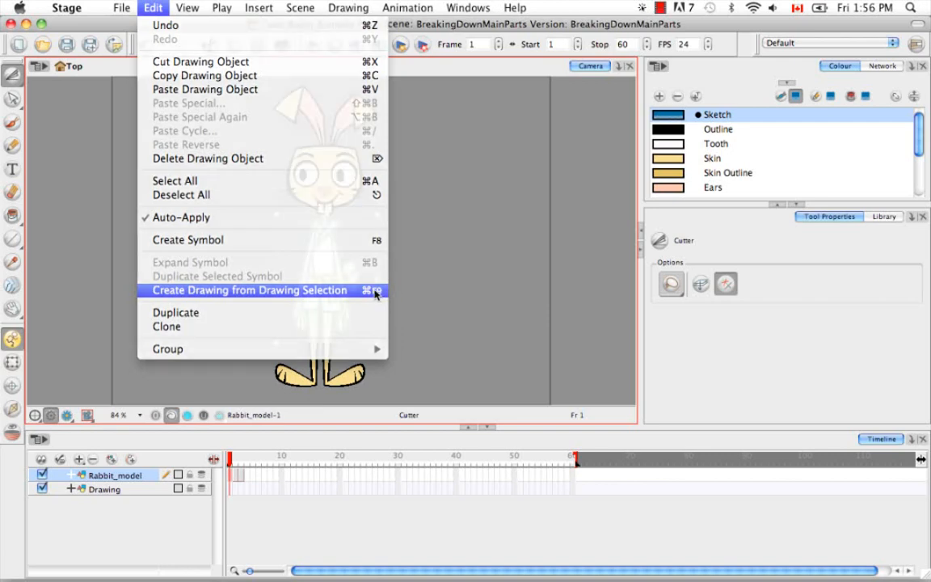
{"action": "left_click", "coordinate": [249, 290]}
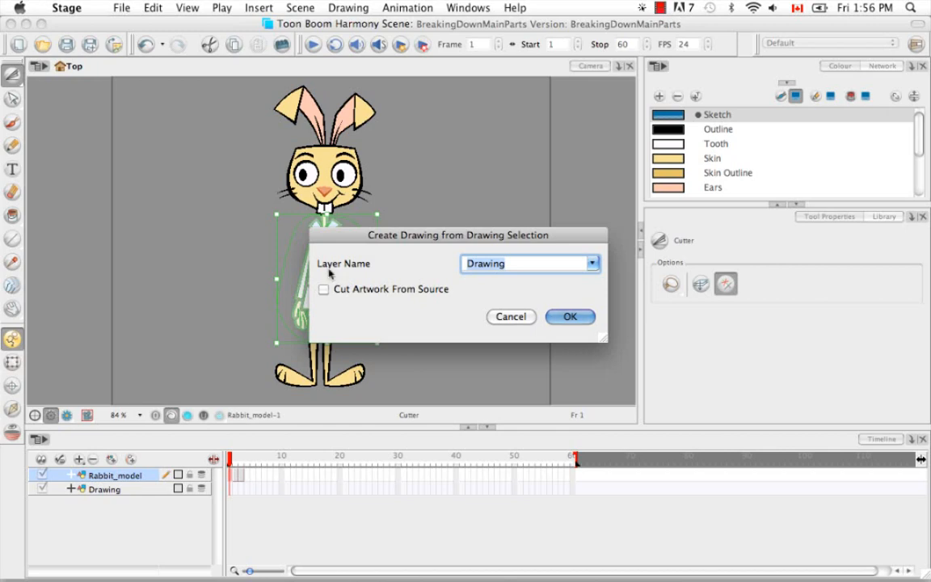
{"action": "mouse_move", "coordinate": [457, 277]}
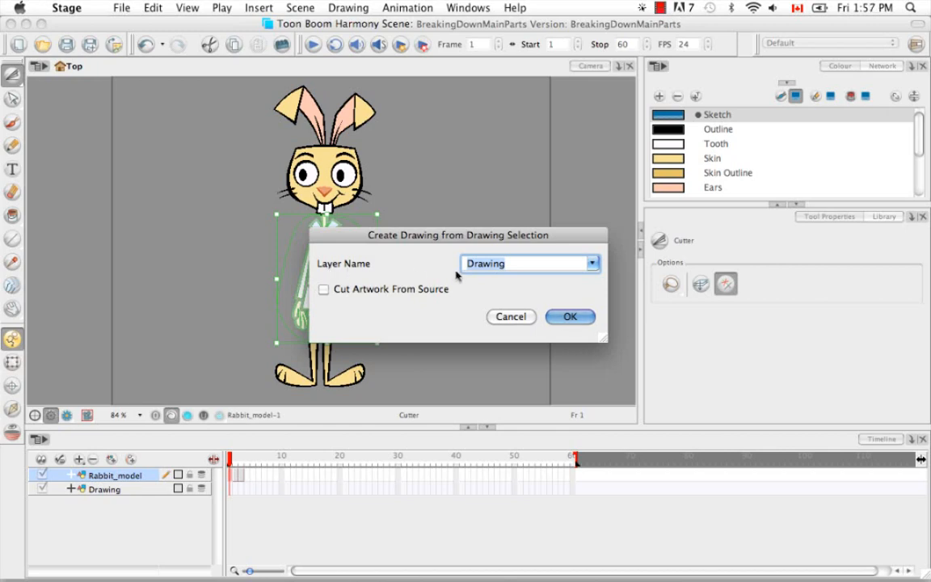
{"action": "mouse_move", "coordinate": [563, 261]}
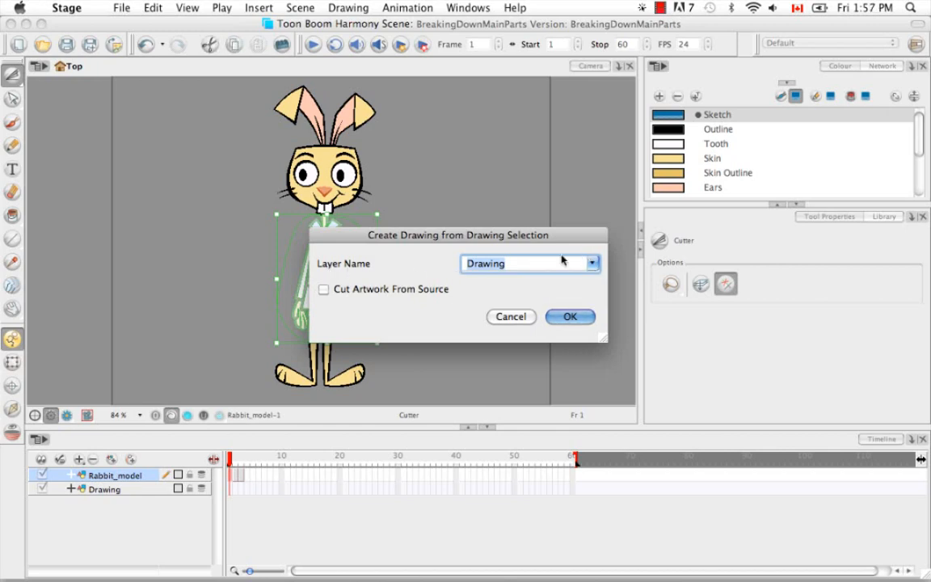
Name the new layer kr_body, leave Cut Artwork unchecked and confirm its creation.
{"action": "triple_click", "coordinate": [526, 263]}
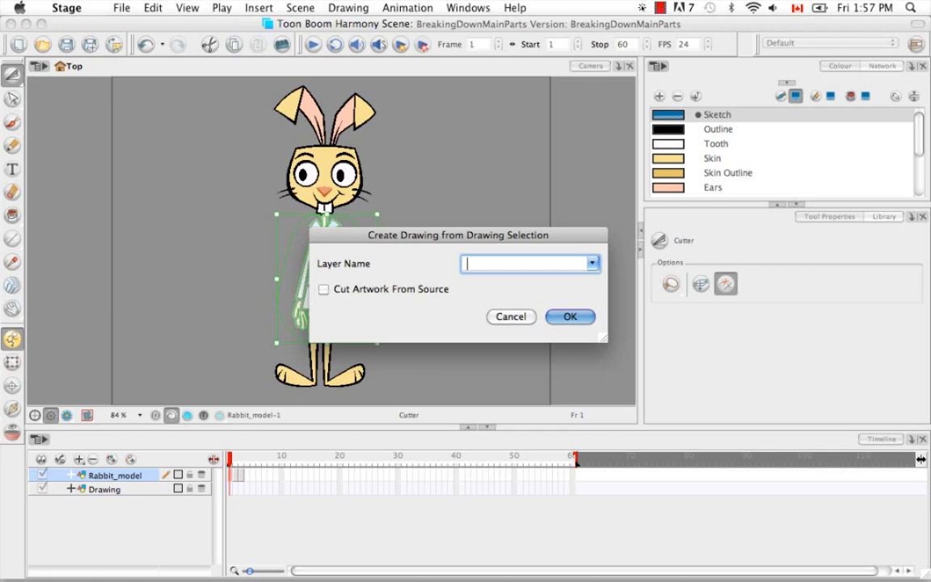
{"action": "type", "text": "kr_"}
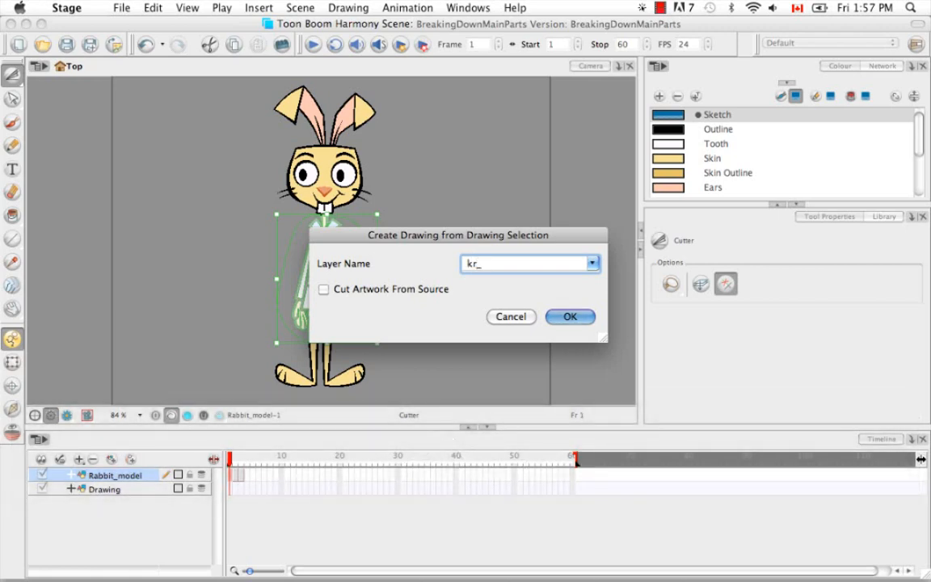
{"action": "type", "text": "body"}
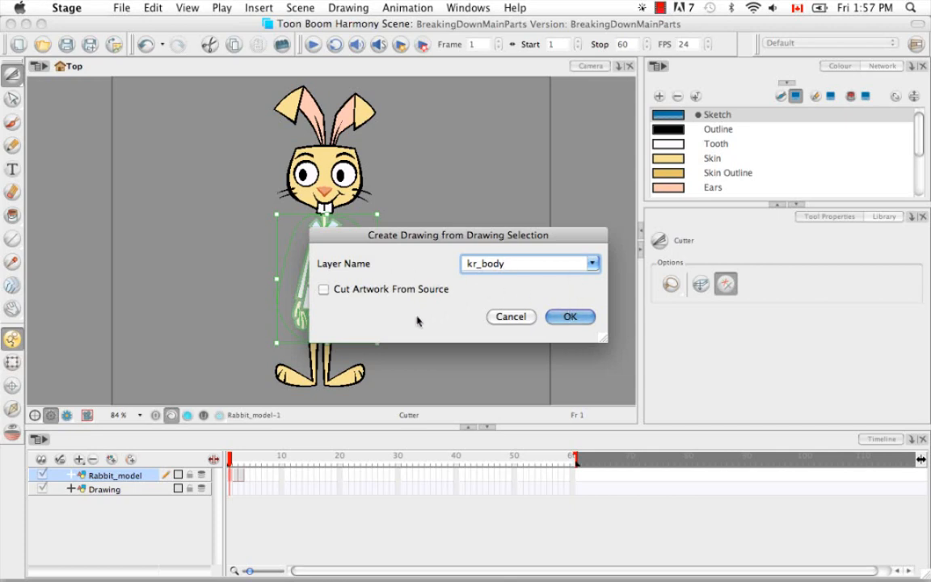
{"action": "mouse_move", "coordinate": [328, 302]}
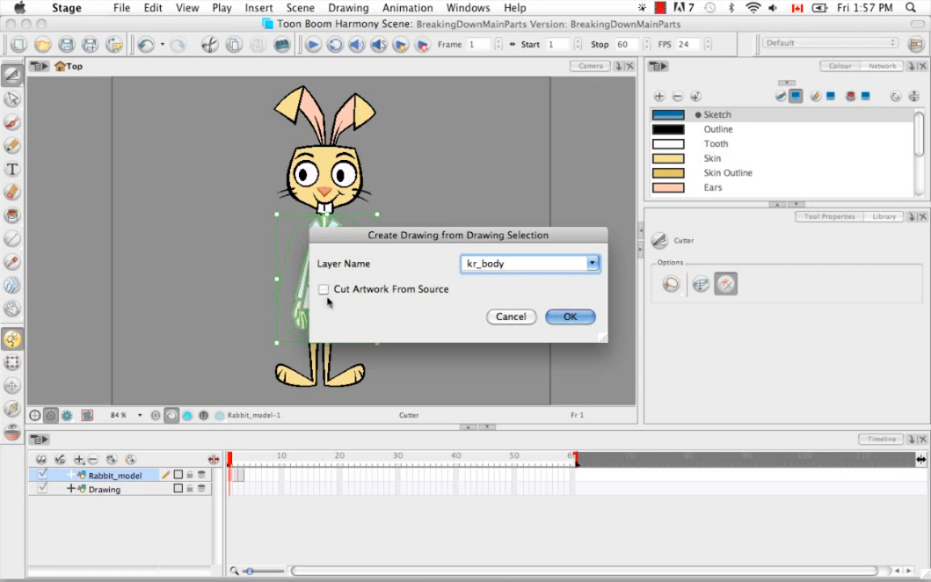
{"action": "mouse_move", "coordinate": [412, 297]}
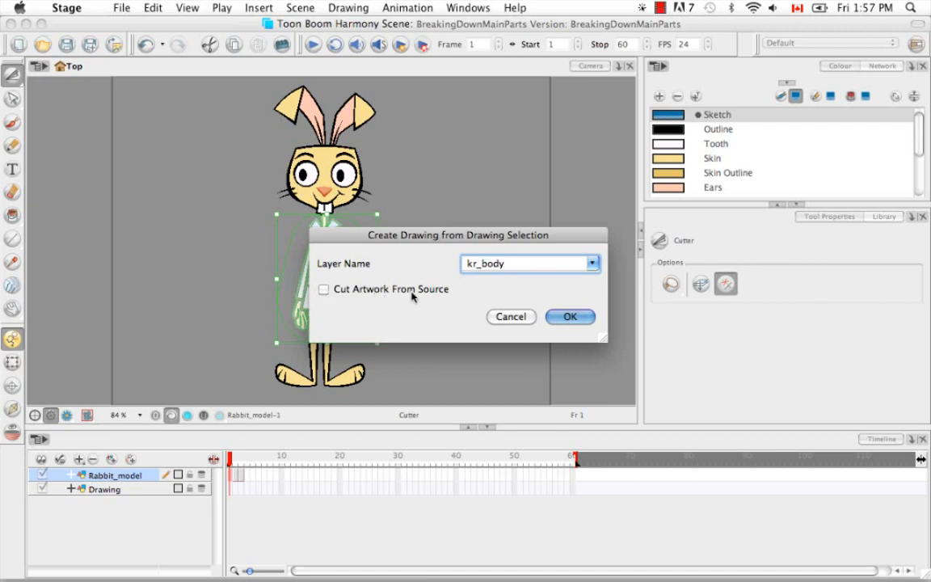
{"action": "mouse_move", "coordinate": [348, 279]}
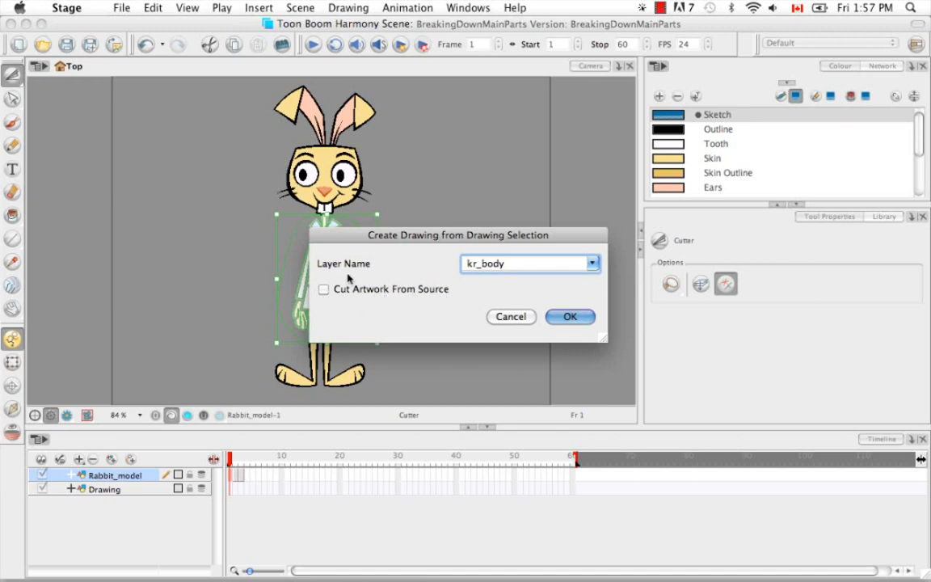
{"action": "mouse_move", "coordinate": [341, 302]}
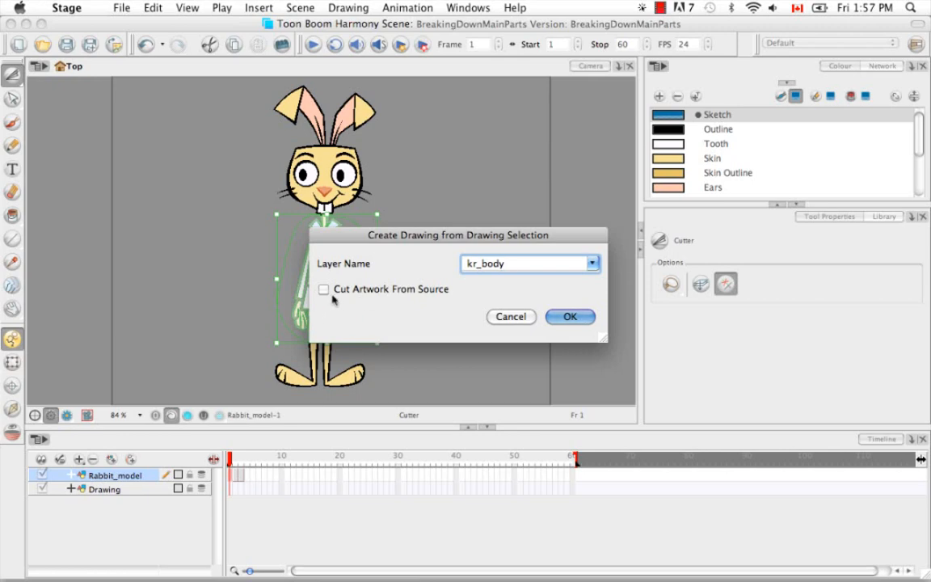
{"action": "mouse_move", "coordinate": [333, 236]}
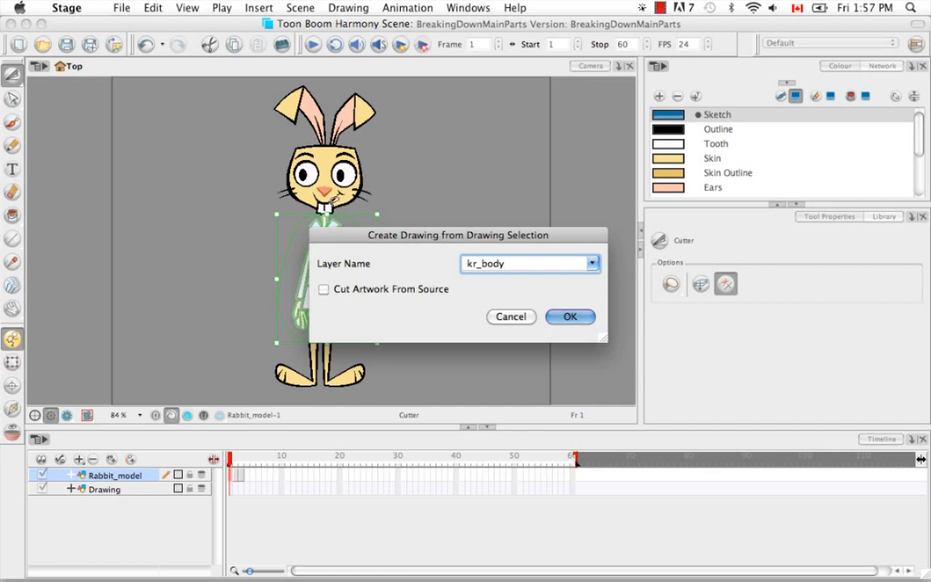
{"action": "mouse_move", "coordinate": [363, 242]}
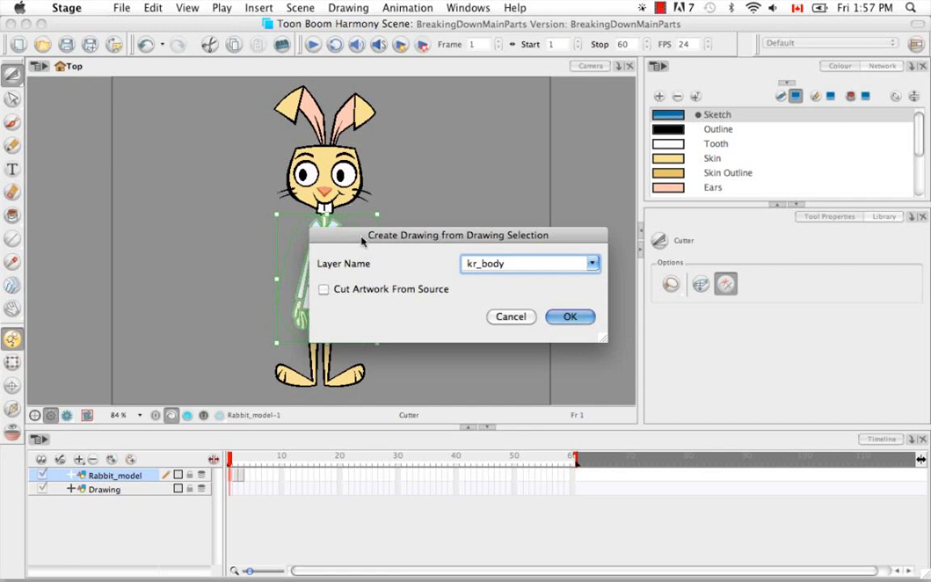
{"action": "left_click_drag", "start_coordinate": [459, 235], "coordinate": [549, 140]}
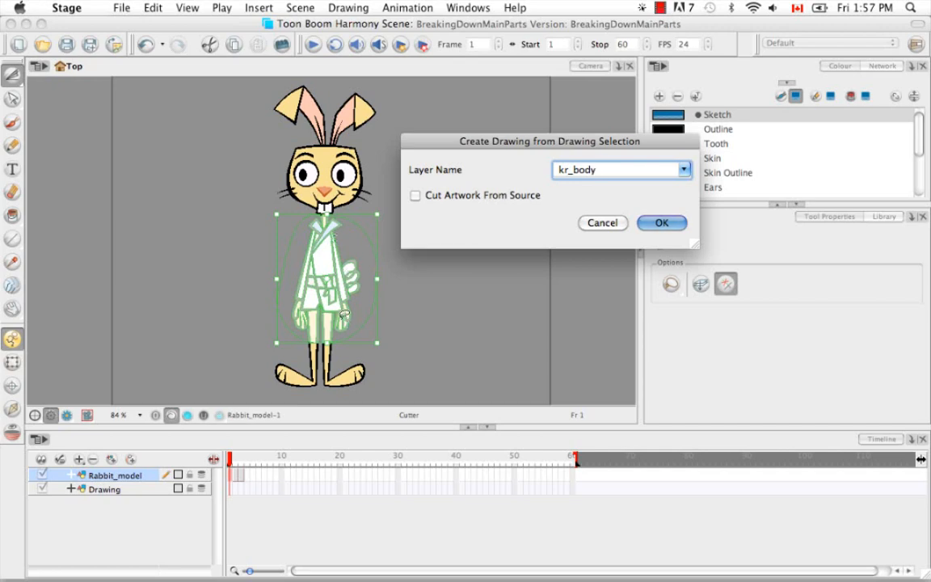
{"action": "mouse_move", "coordinate": [324, 259]}
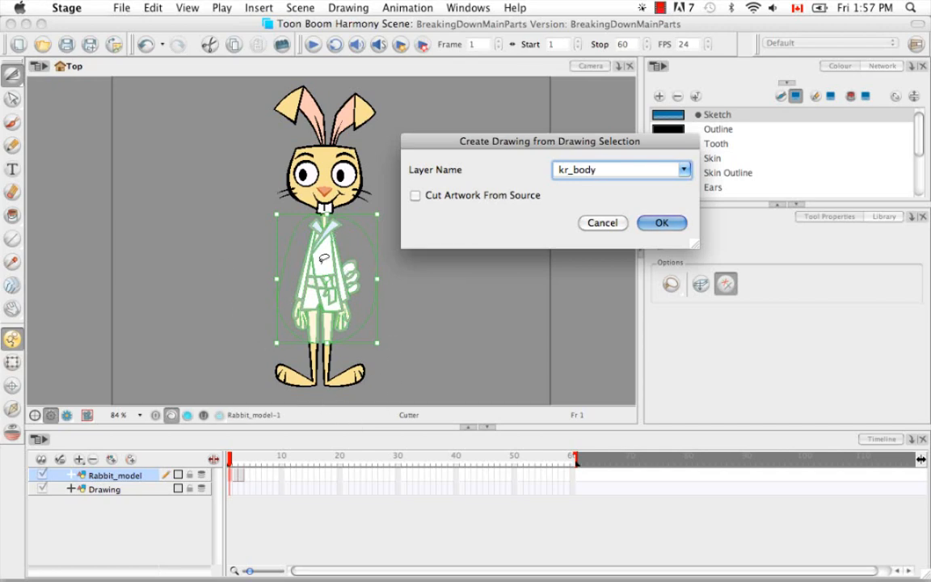
{"action": "mouse_move", "coordinate": [318, 315]}
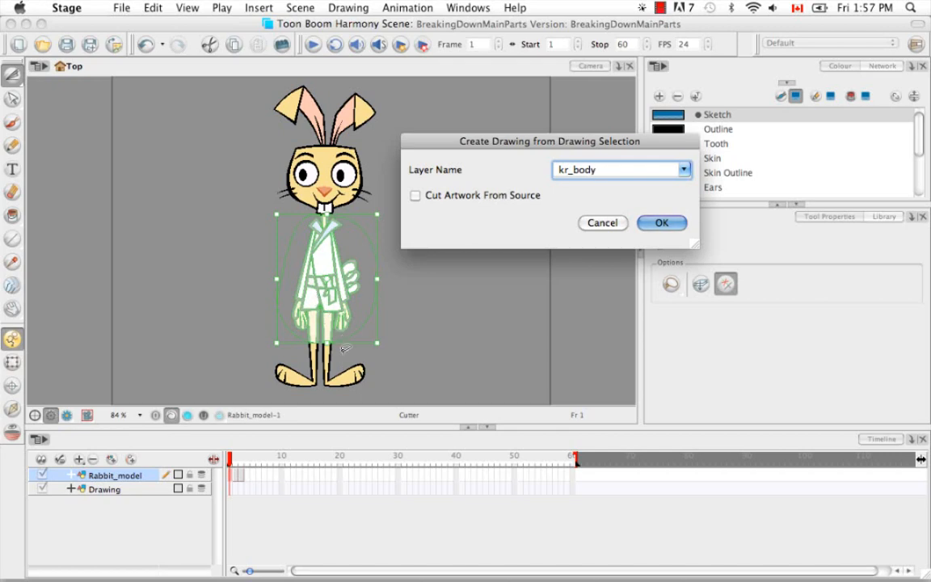
{"action": "mouse_move", "coordinate": [283, 418]}
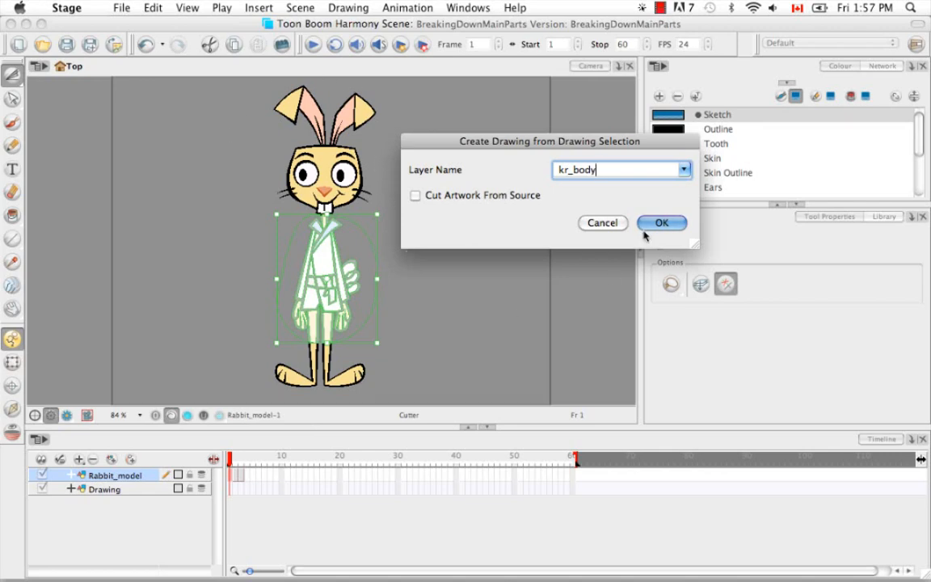
{"action": "left_click", "coordinate": [662, 223]}
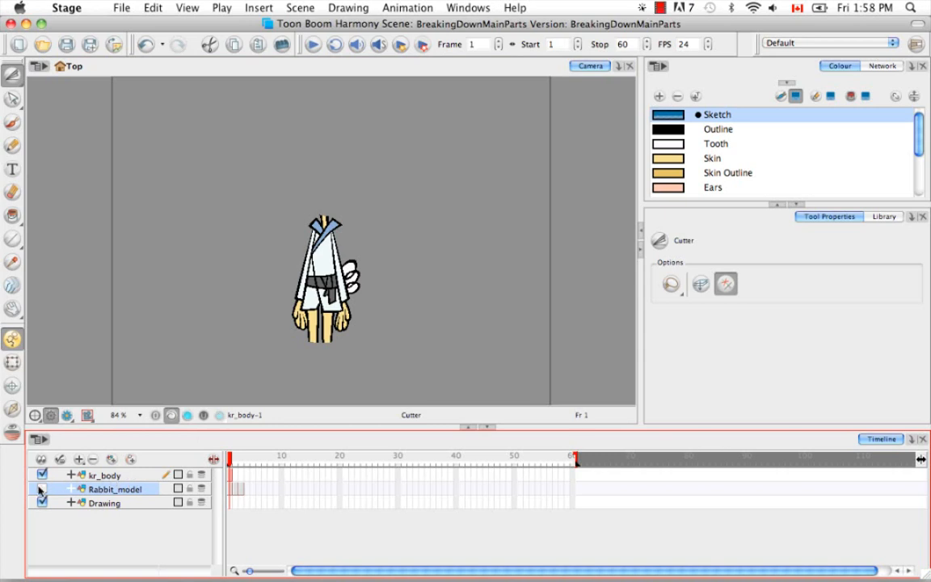
Make Rabbit_model visible again and select its frame 1 cell.
{"action": "left_click", "coordinate": [43, 490]}
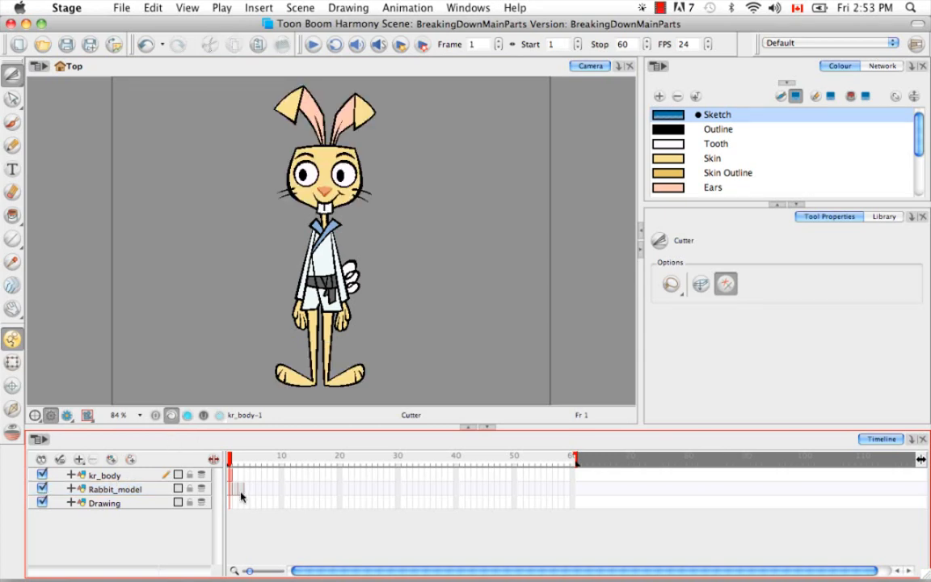
{"action": "left_click", "coordinate": [113, 488]}
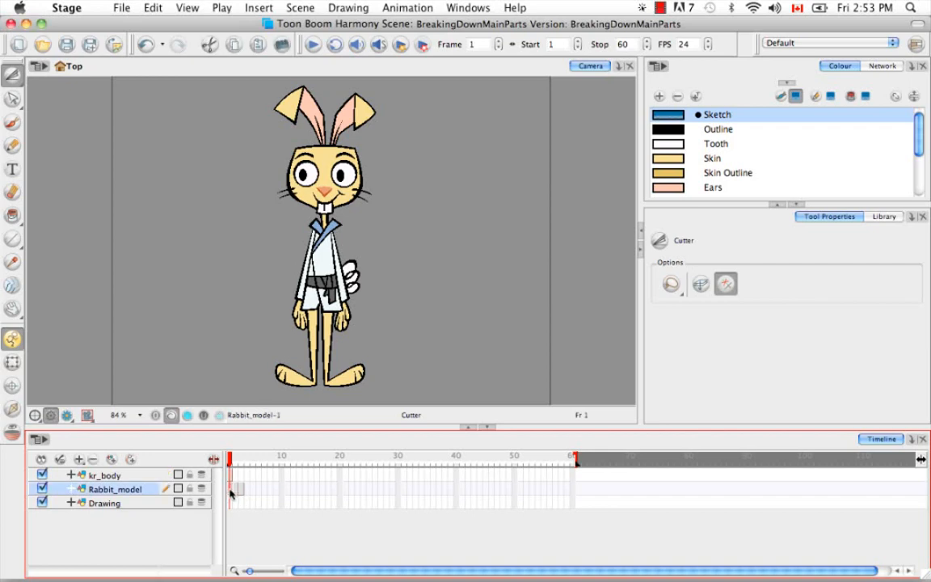
{"action": "mouse_move", "coordinate": [144, 505]}
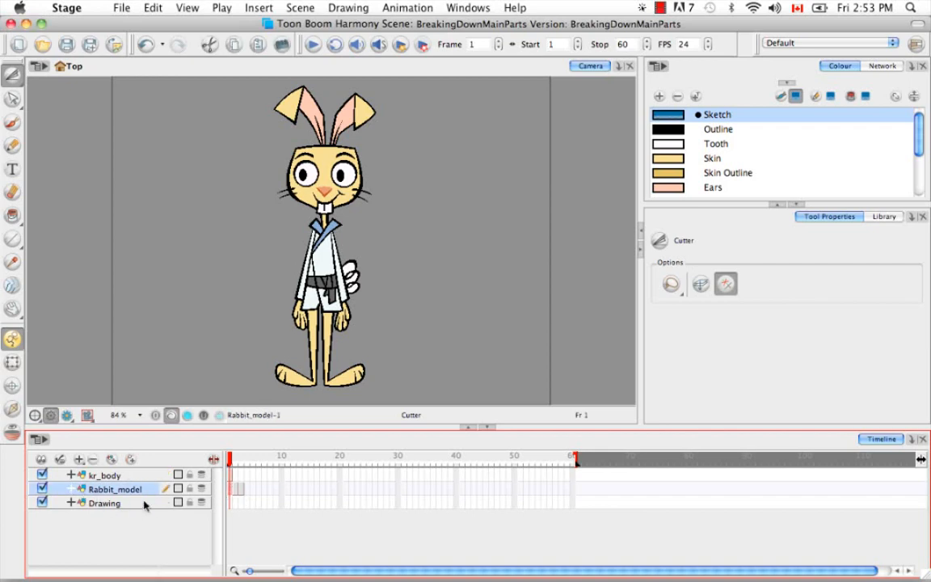
Pan down and zoom the Camera view to 200% on the rabbit's legs and feet.
{"action": "key", "text": "space"}
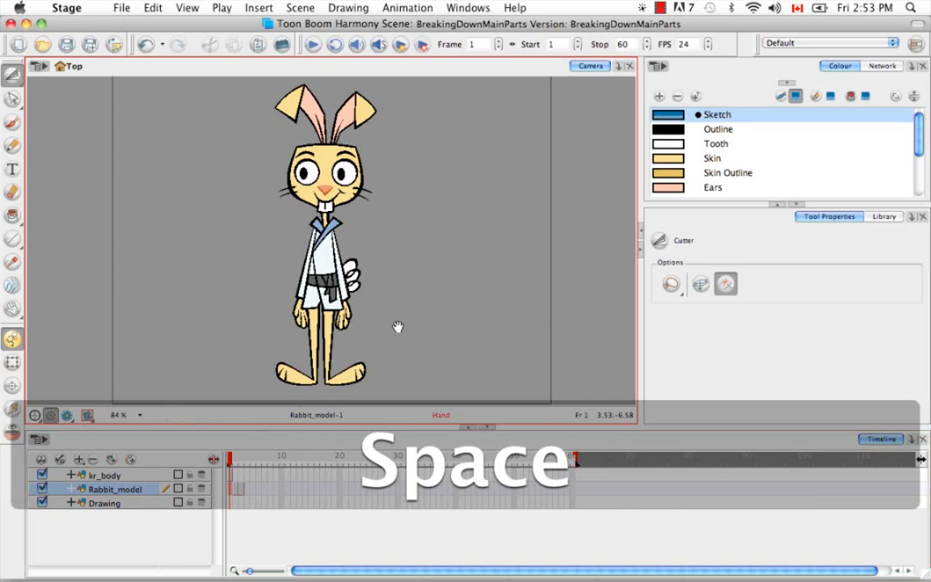
{"action": "key", "text": "cmd+="}
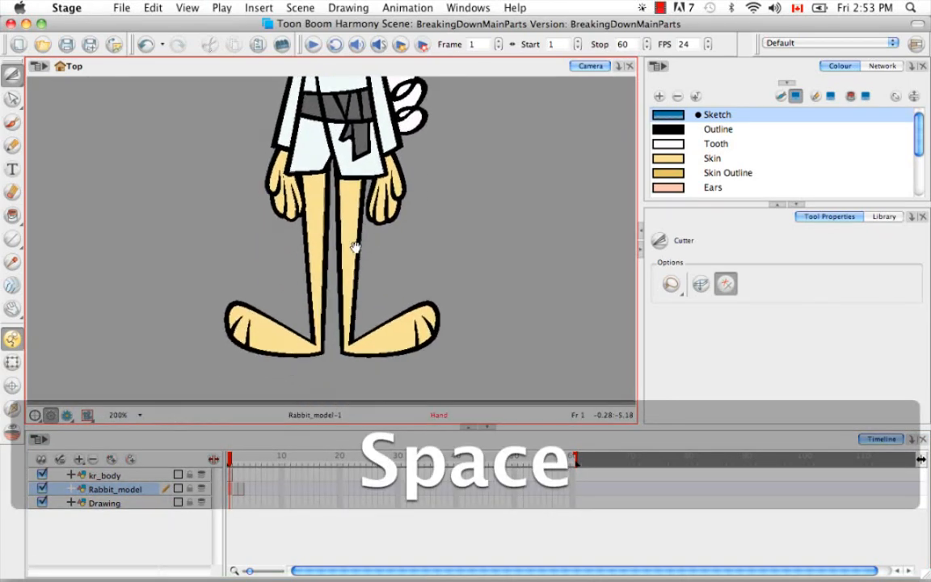
{"action": "key", "text": "space"}
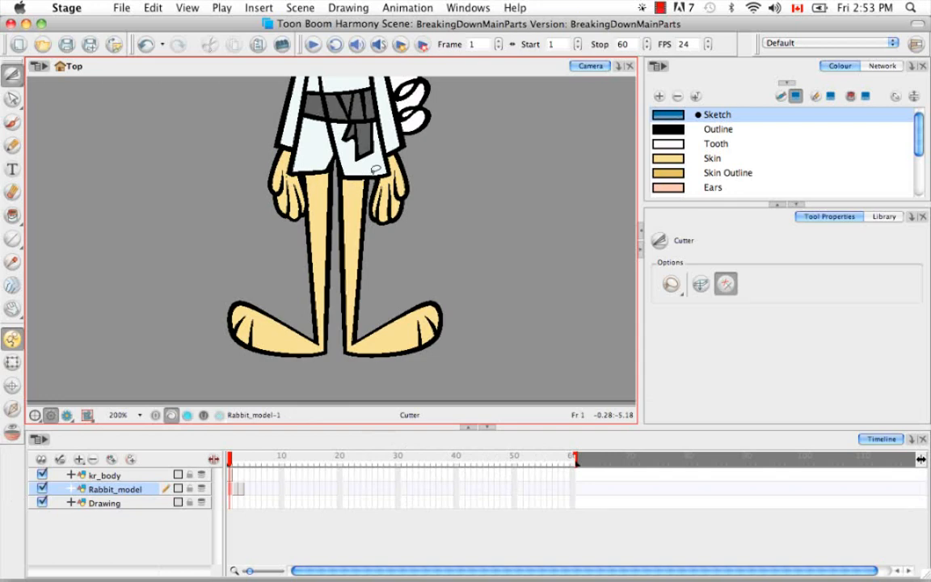
{"action": "mouse_move", "coordinate": [354, 74]}
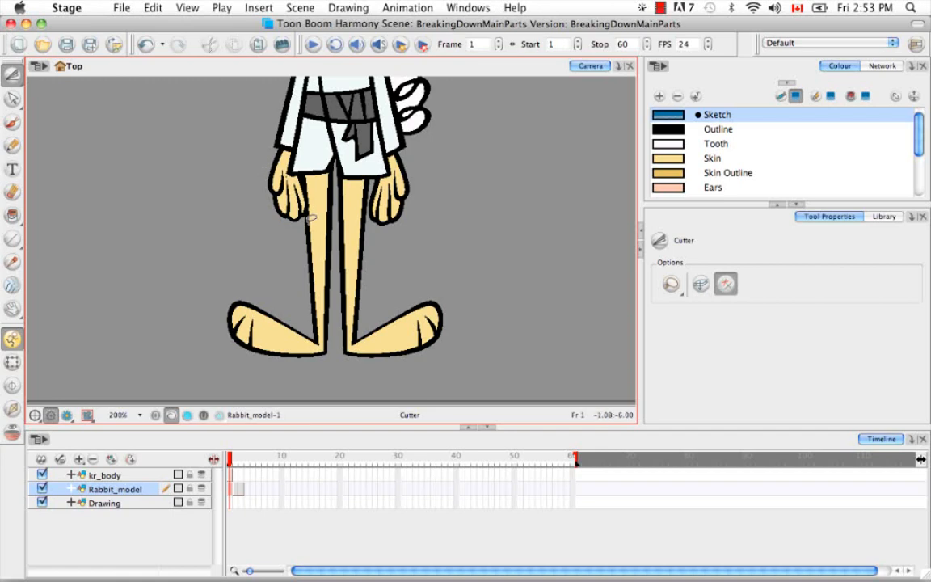
{"action": "mouse_move", "coordinate": [435, 168]}
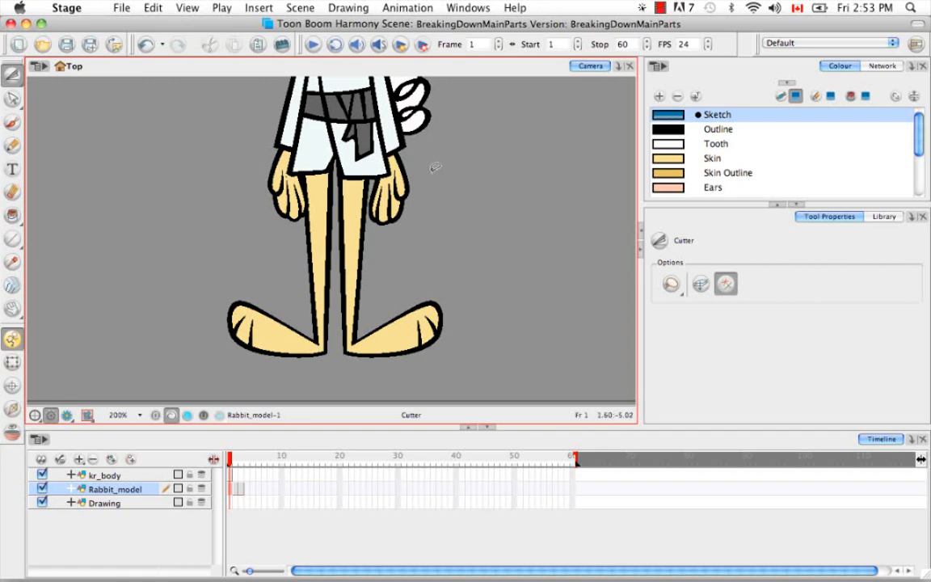
{"action": "mouse_move", "coordinate": [309, 180]}
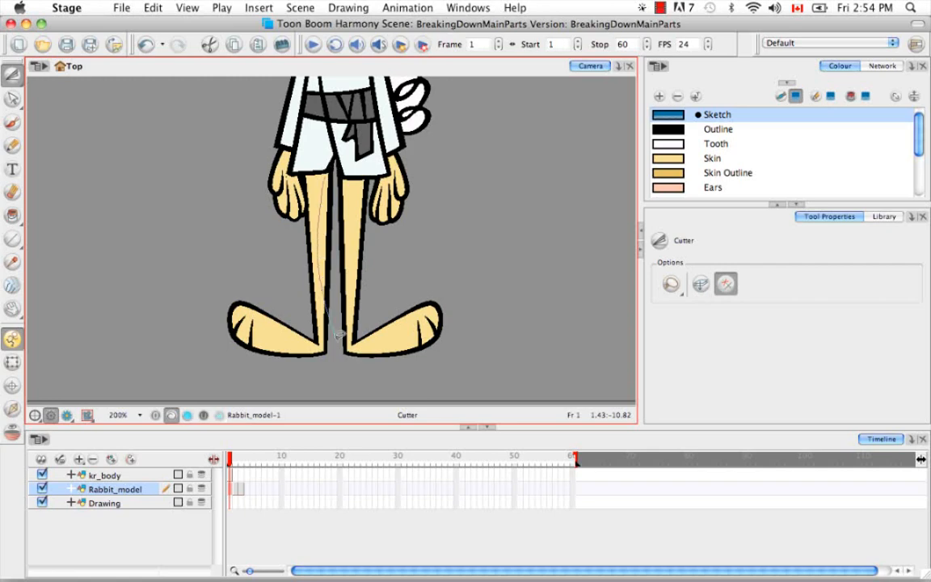
Lasso the rabbit's right-hand leg and foot with the Cutter on Rabbit_model.
{"action": "left_click_drag", "start_coordinate": [338, 334], "coordinate": [455, 210]}
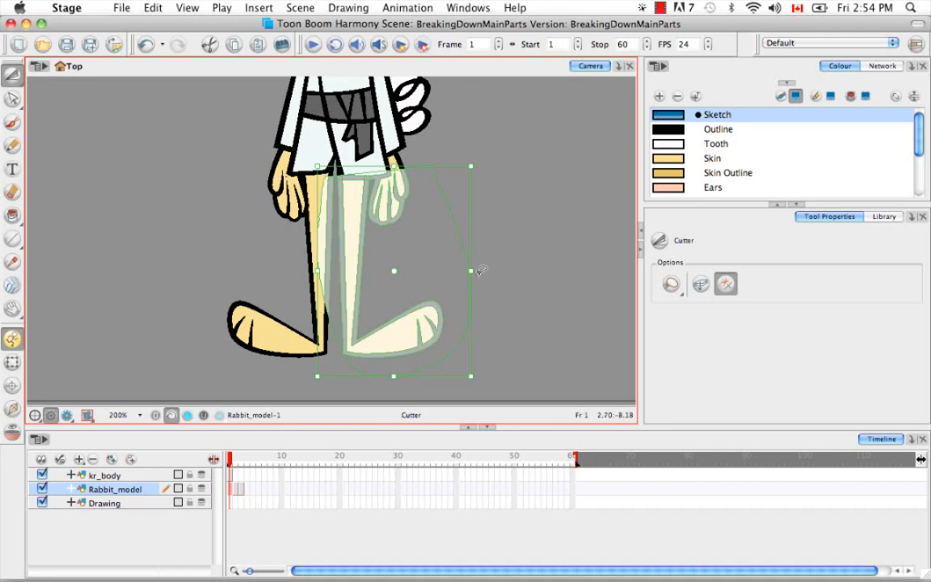
{"action": "mouse_move", "coordinate": [532, 213]}
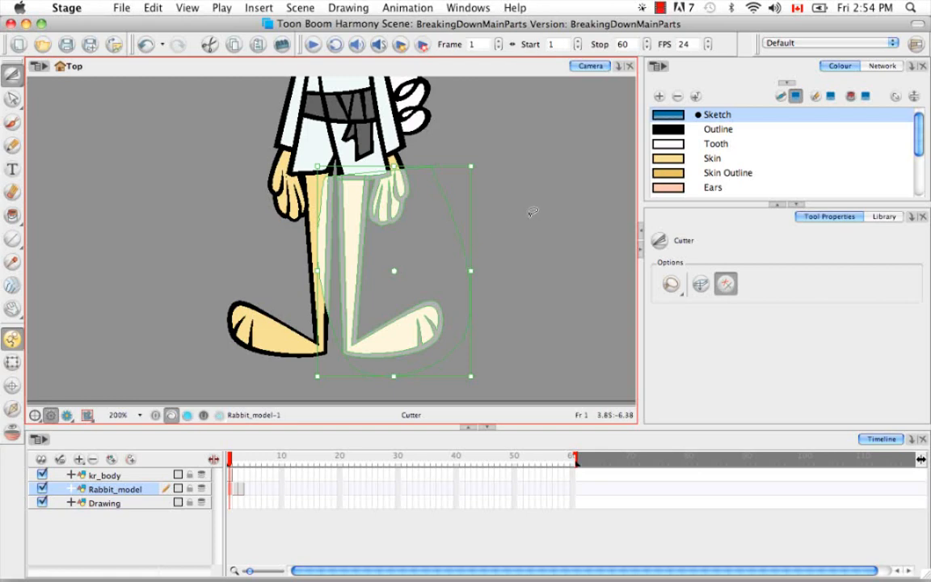
{"action": "mouse_move", "coordinate": [510, 177]}
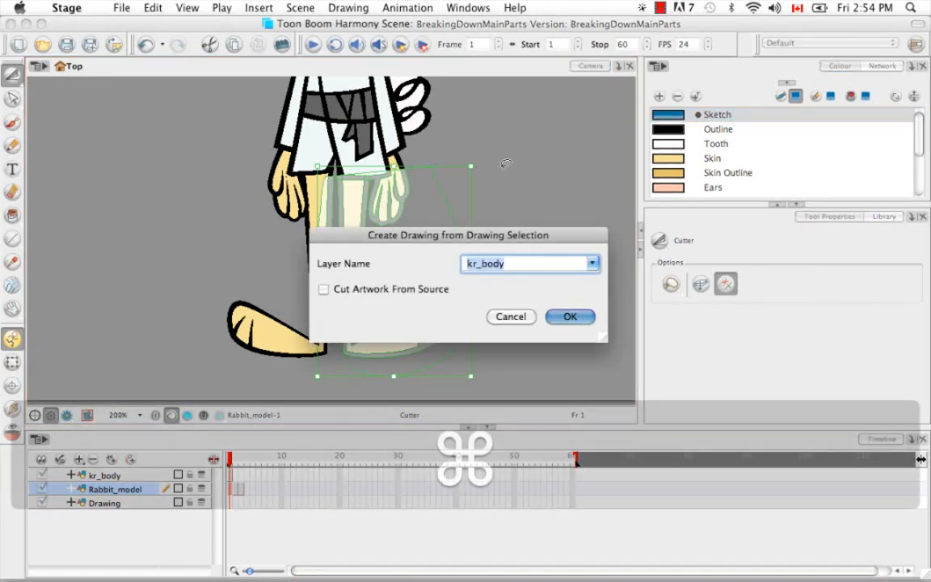
{"action": "mouse_move", "coordinate": [568, 255]}
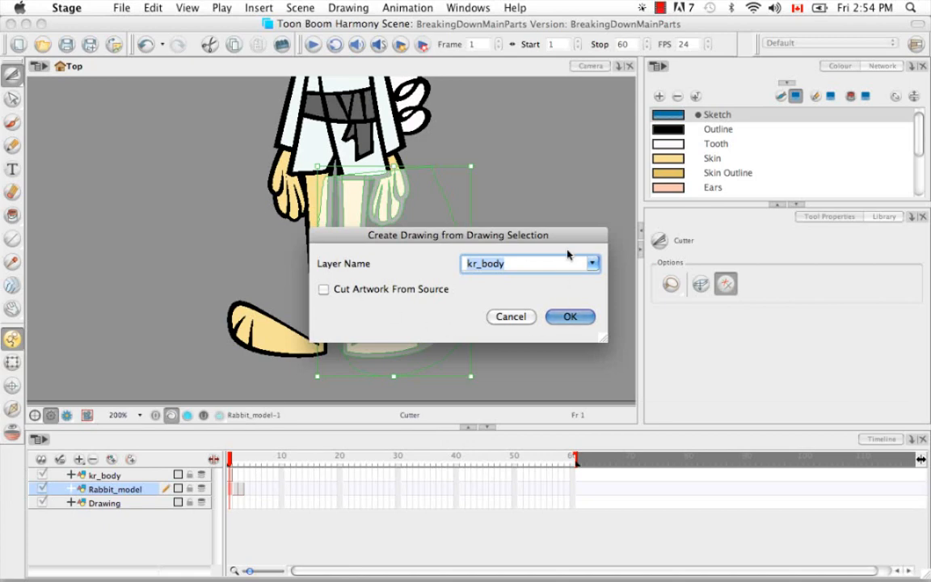
Check existing layer names, then name the new drawing layer kr_02_leg and confirm it.
{"action": "left_click", "coordinate": [591, 263]}
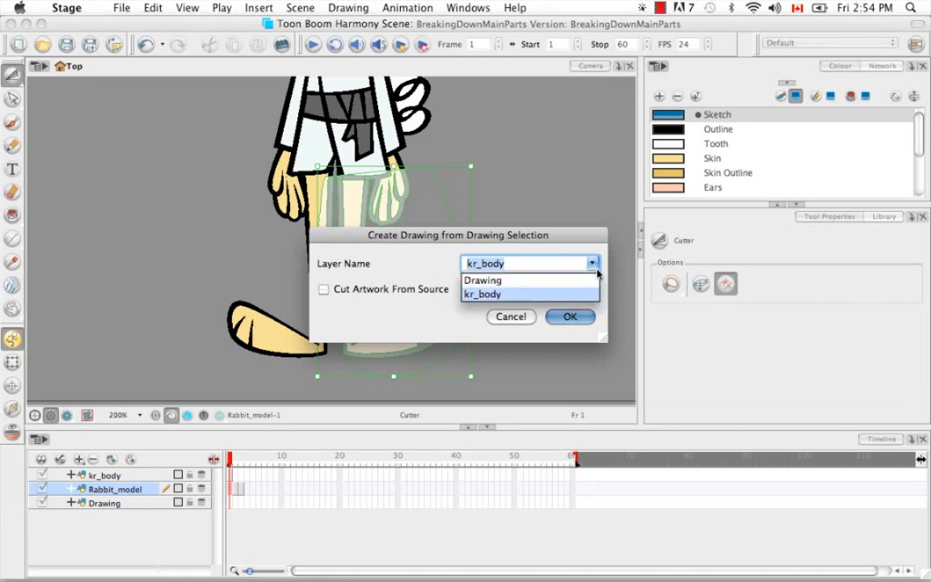
{"action": "mouse_move", "coordinate": [594, 283]}
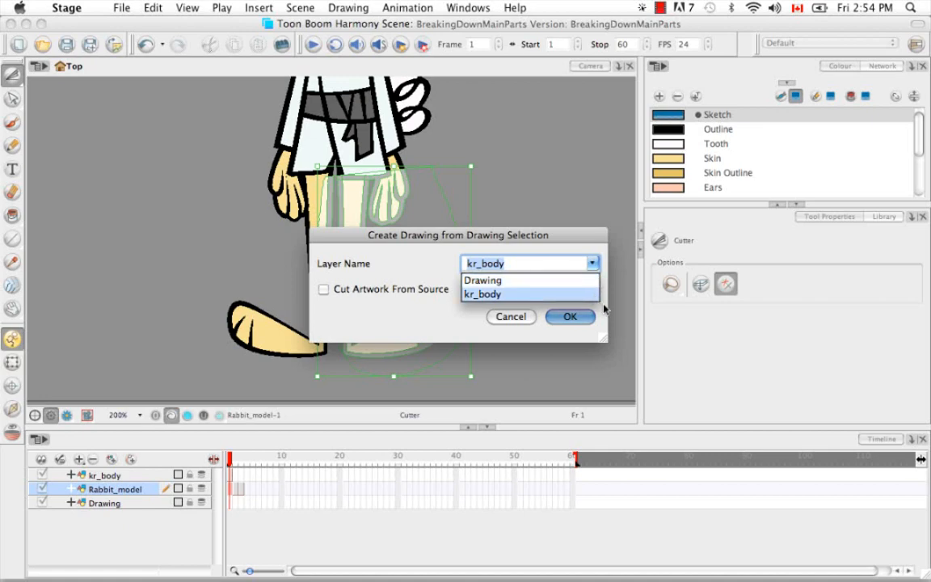
{"action": "left_click", "coordinate": [483, 294]}
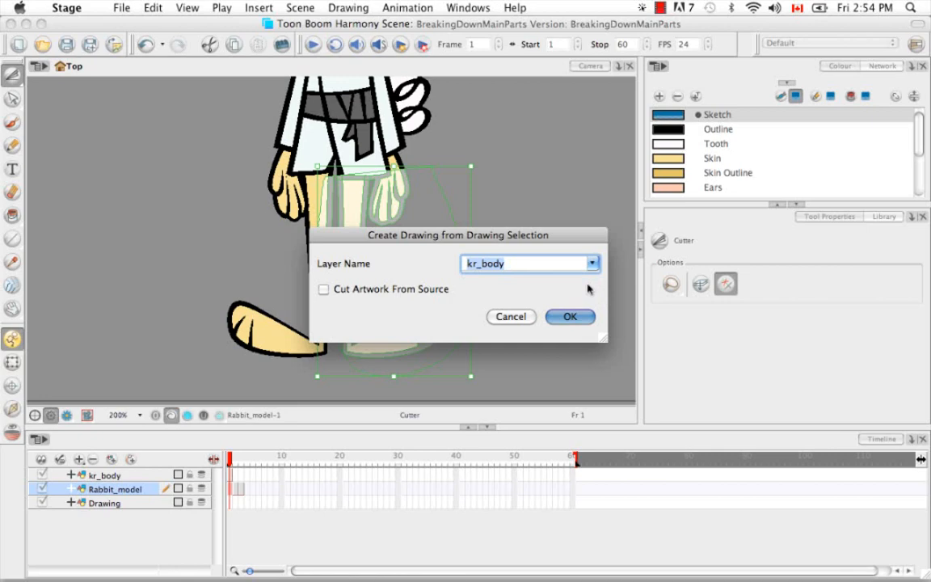
{"action": "mouse_move", "coordinate": [571, 290]}
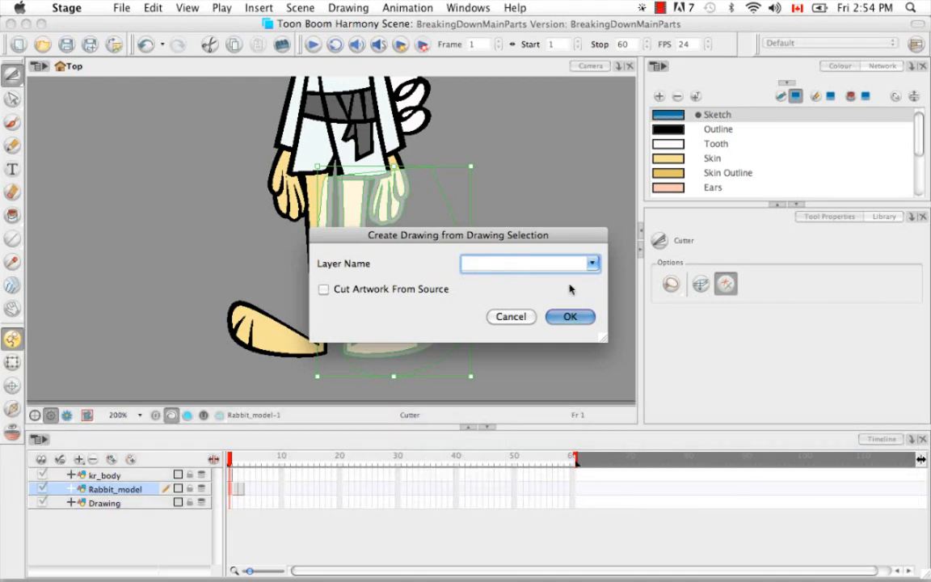
{"action": "type", "text": "kr_"}
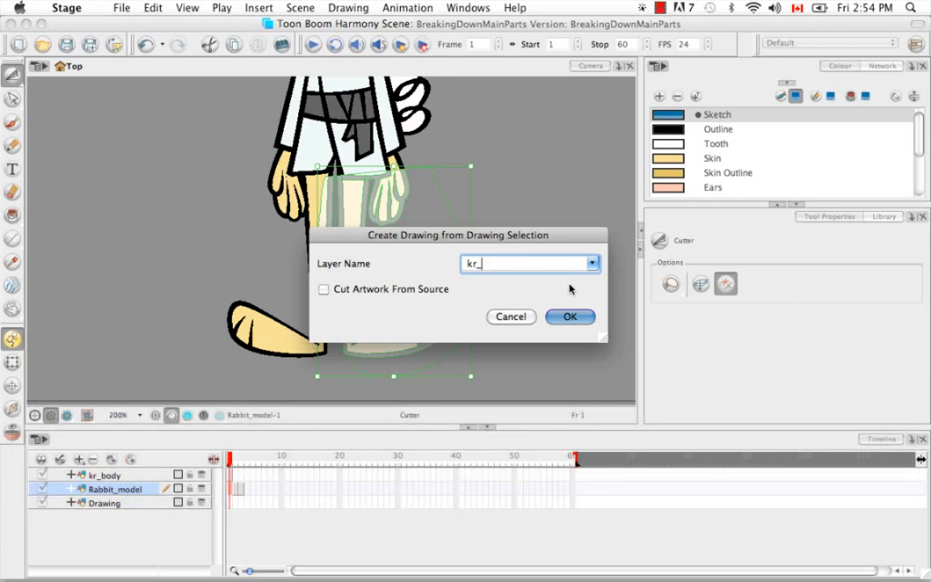
{"action": "type", "text": "0"}
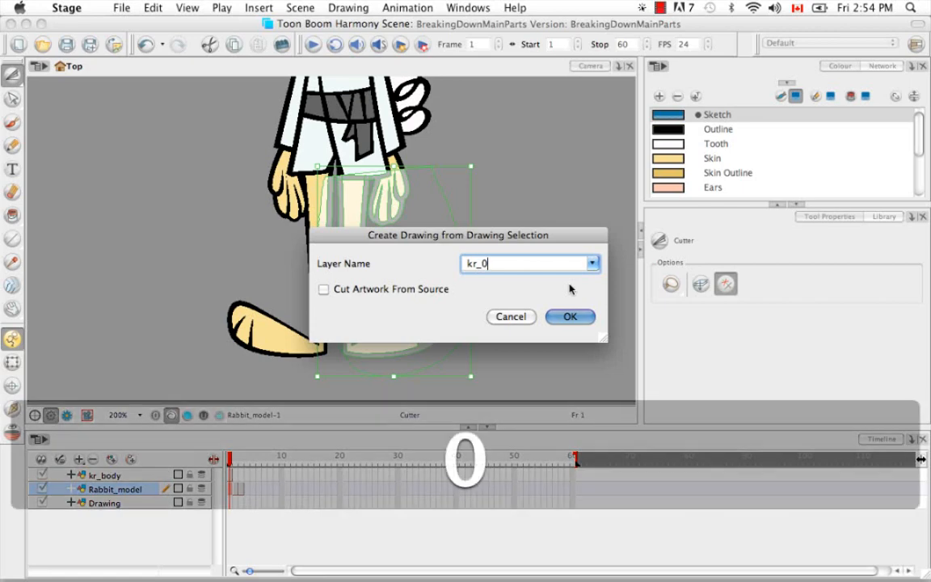
{"action": "type", "text": "2"}
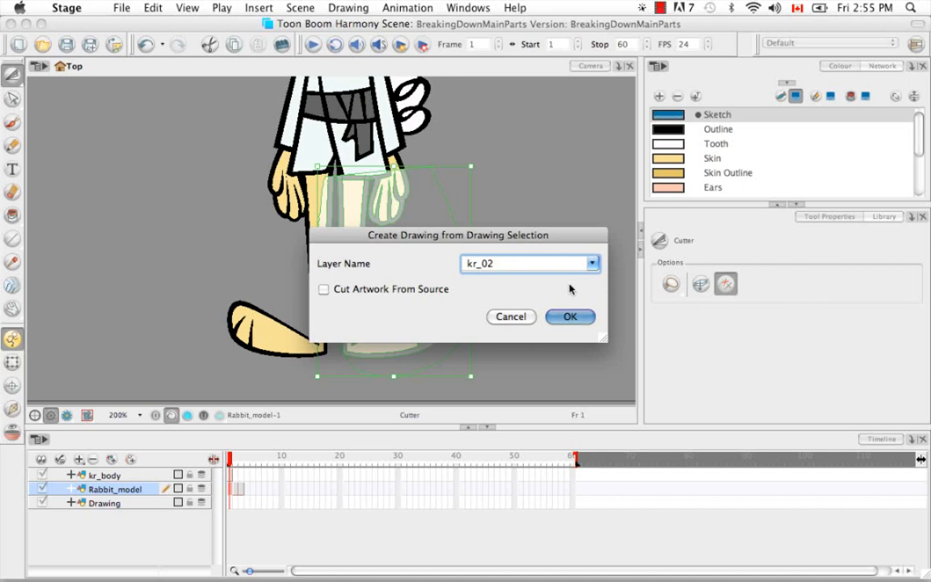
{"action": "type", "text": "_"}
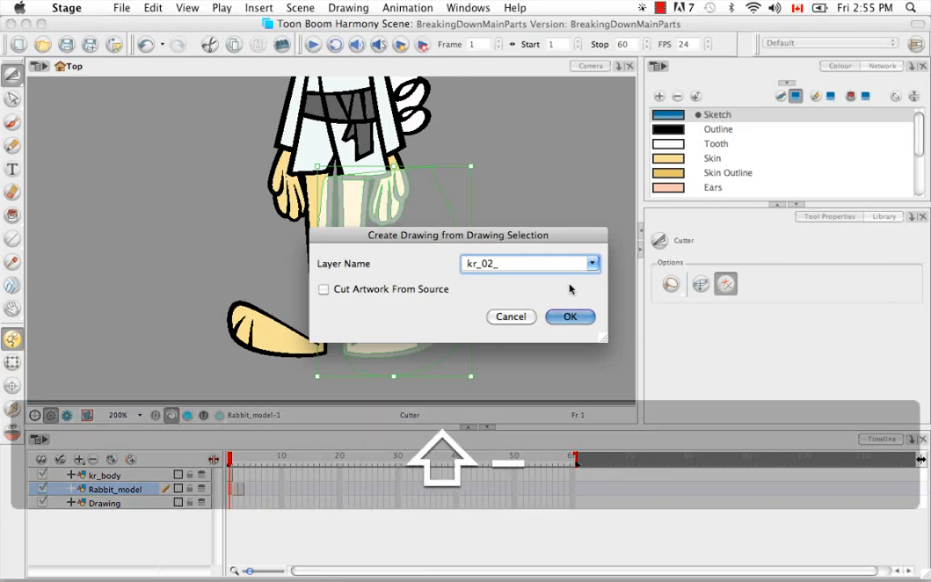
{"action": "type", "text": "leg"}
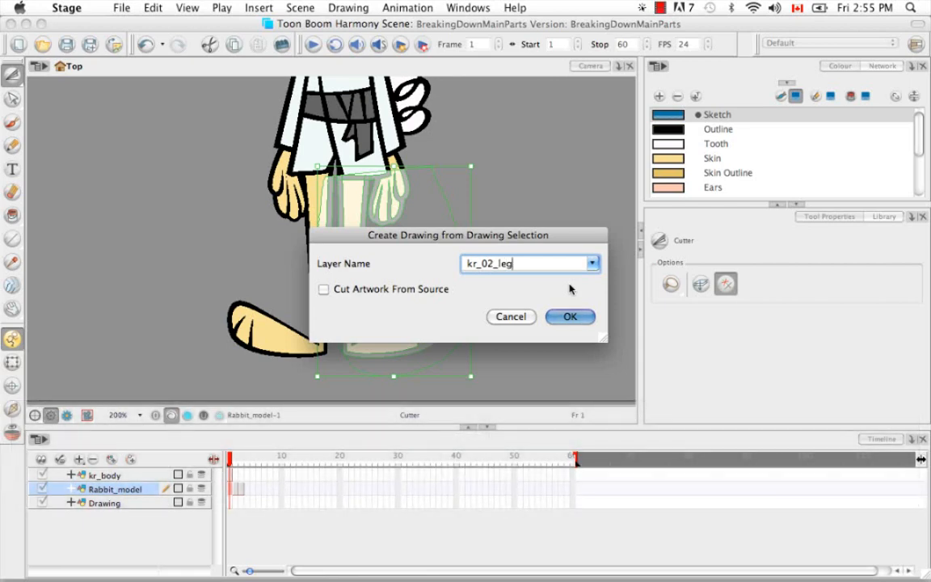
{"action": "left_click", "coordinate": [570, 316]}
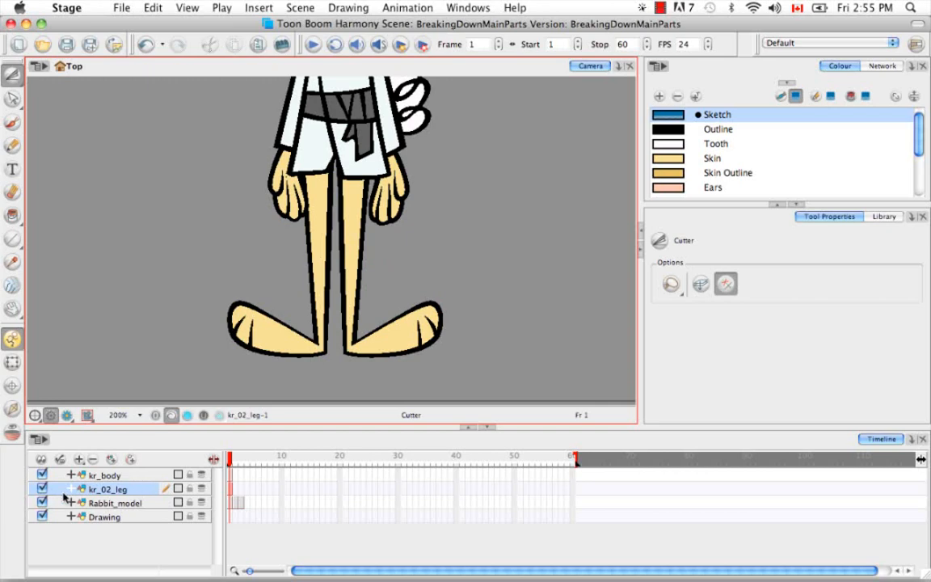
Toggle the leg and model layers' visibility off and on, then make Rabbit_model active again.
{"action": "left_click", "coordinate": [42, 489]}
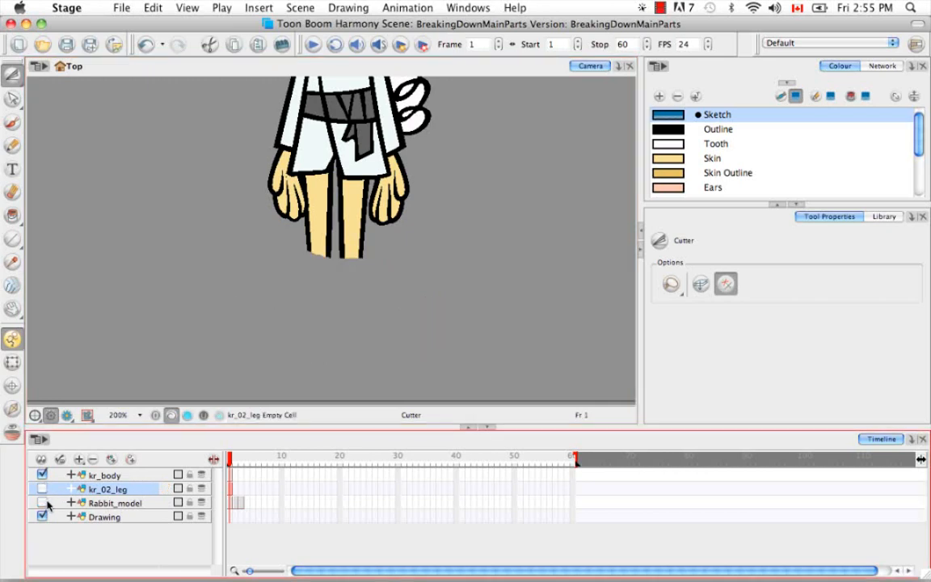
{"action": "left_click", "coordinate": [42, 475]}
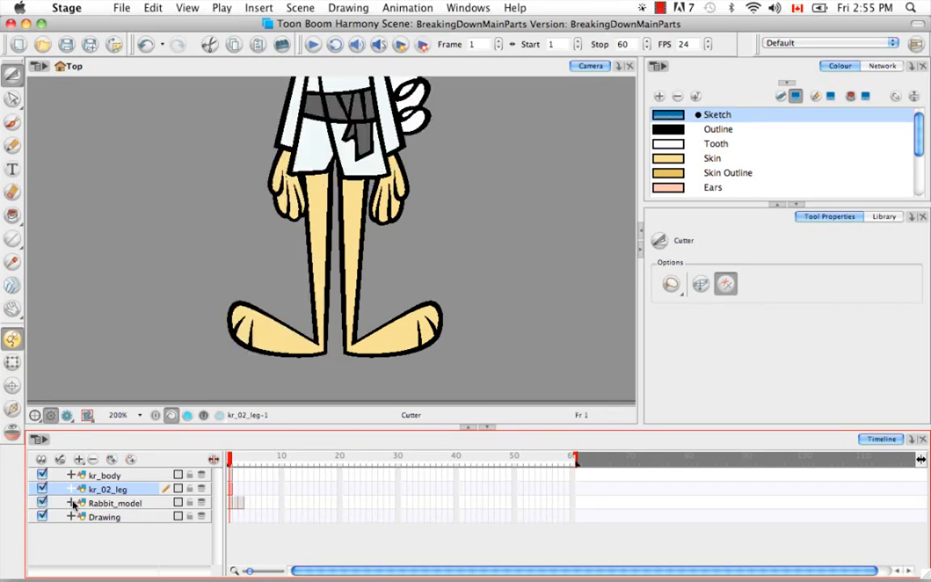
{"action": "left_click", "coordinate": [115, 503]}
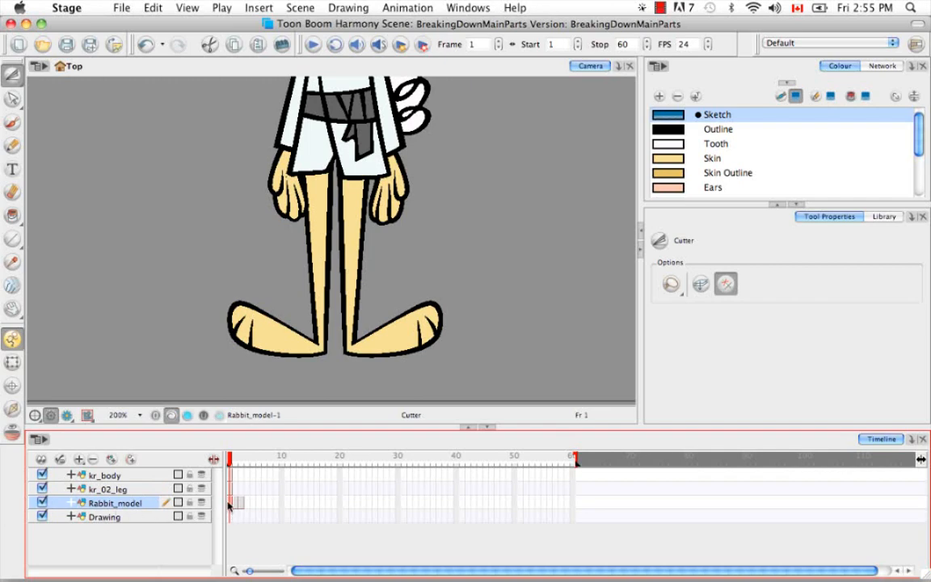
{"action": "mouse_move", "coordinate": [169, 366]}
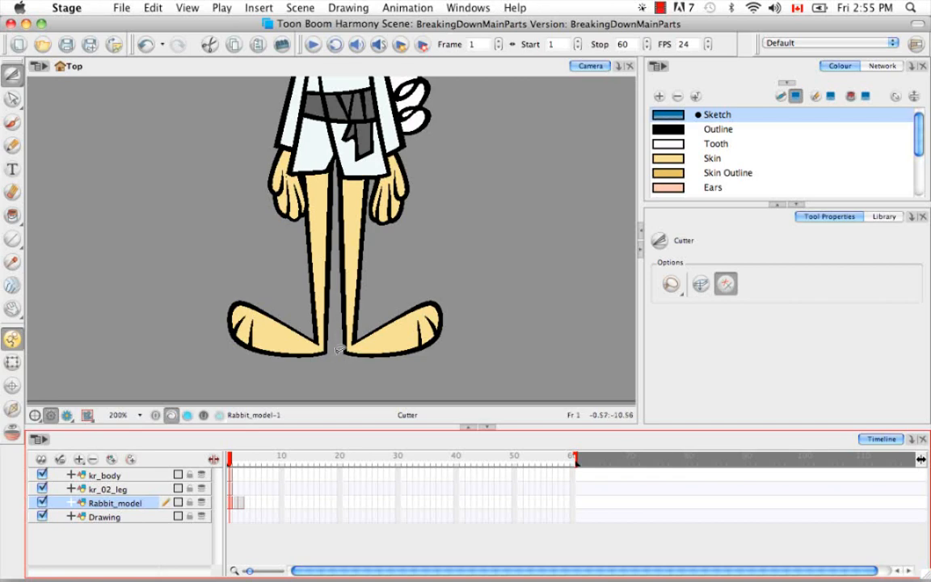
{"action": "mouse_move", "coordinate": [244, 175]}
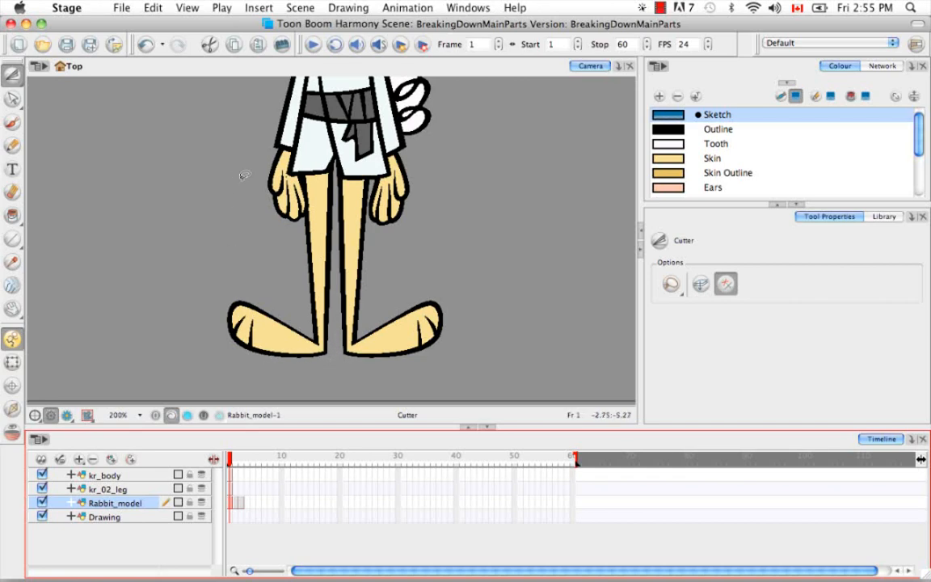
{"action": "mouse_move", "coordinate": [253, 164]}
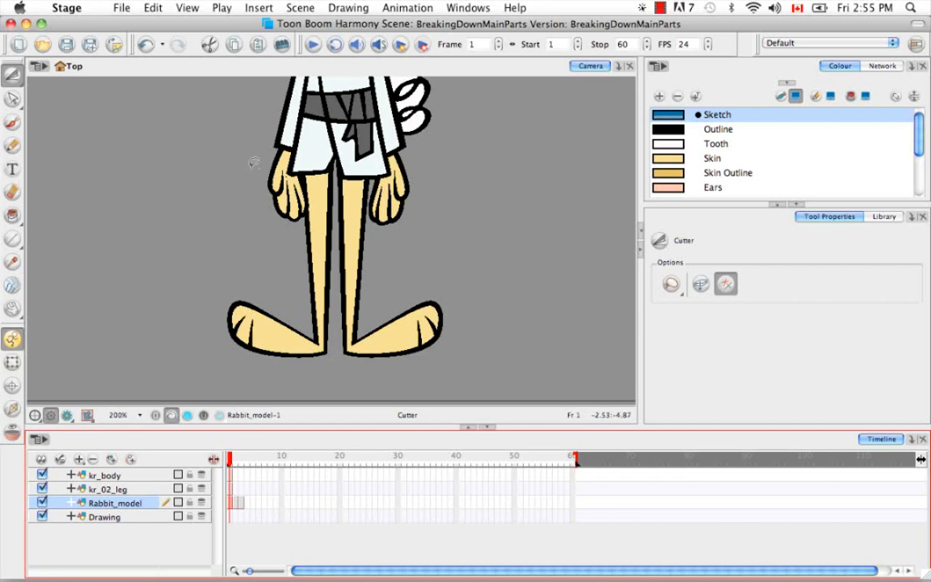
Lasso the rabbit's left leg and foot on Rabbit_model with the Cutter.
{"action": "left_click_drag", "start_coordinate": [254, 162], "coordinate": [295, 331]}
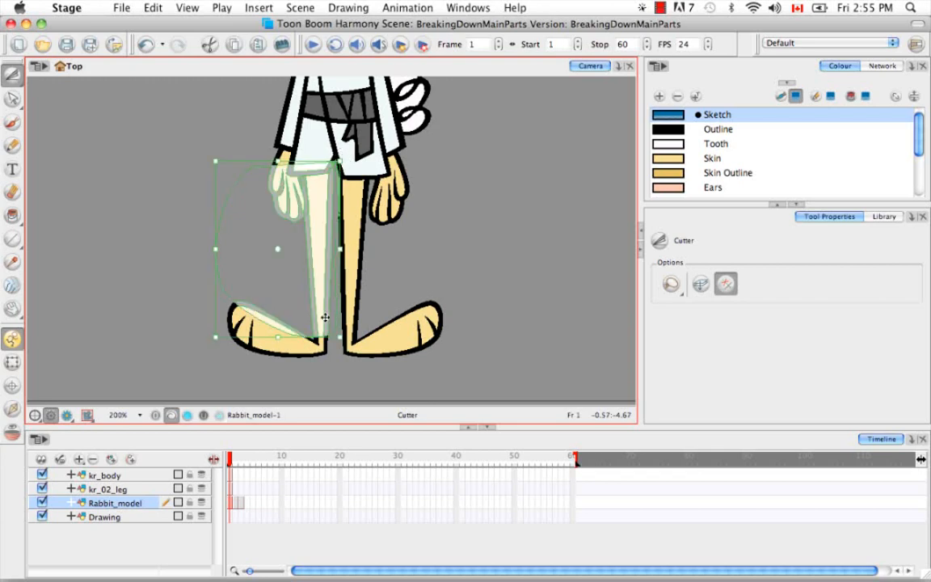
{"action": "mouse_move", "coordinate": [335, 359]}
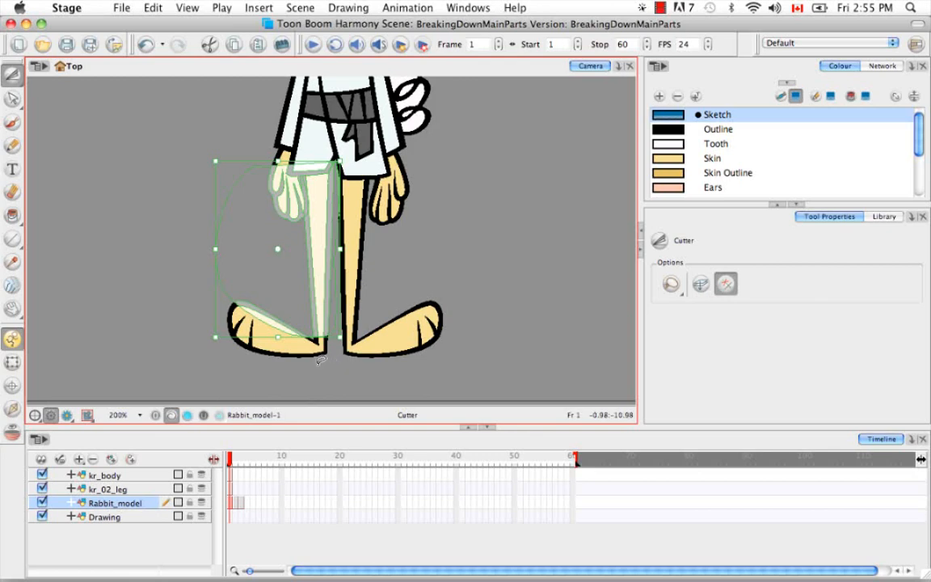
{"action": "mouse_move", "coordinate": [367, 203]}
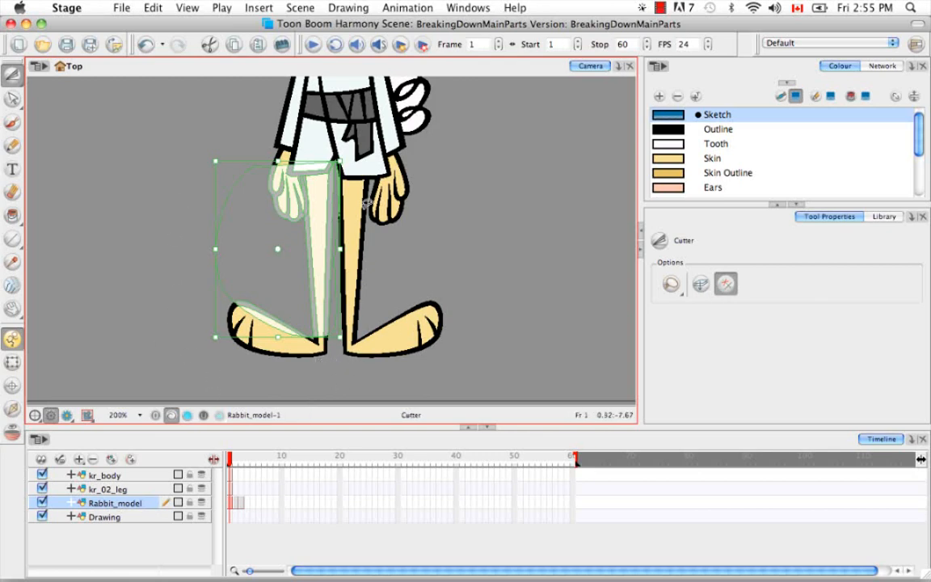
{"action": "mouse_move", "coordinate": [338, 364]}
{"action": "type", "text": "kr_01"}
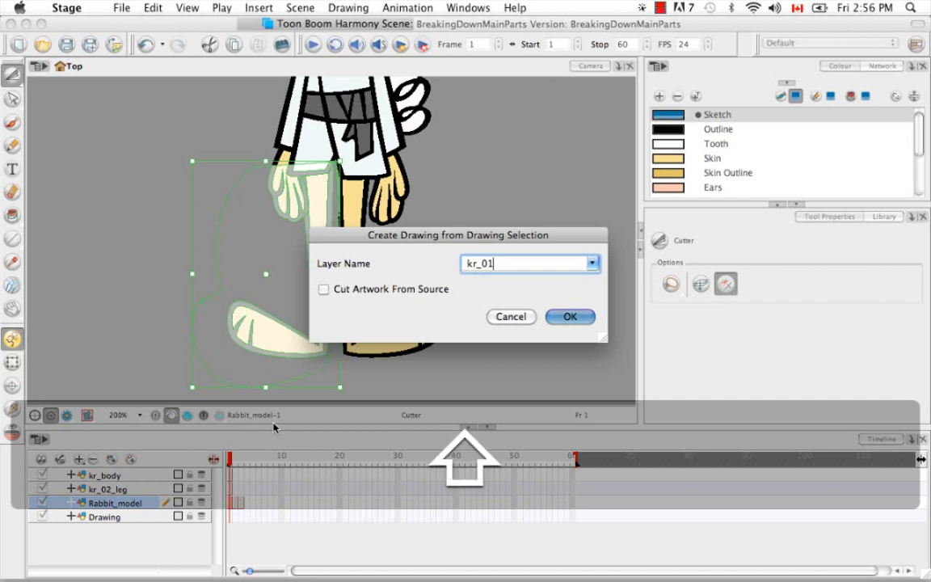
Name the new drawing layer kr_01_leg and confirm creating it.
{"action": "type", "text": "_leg"}
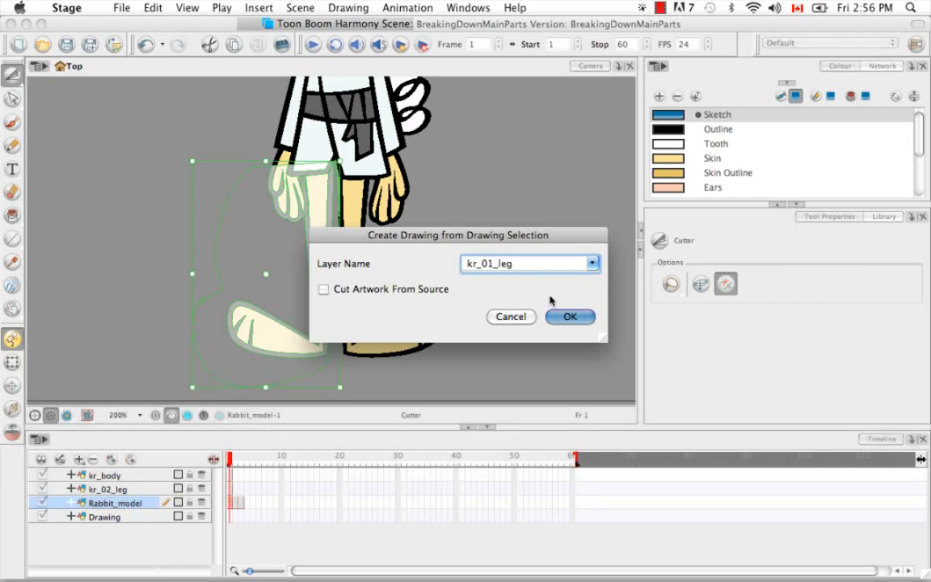
{"action": "left_click", "coordinate": [570, 316]}
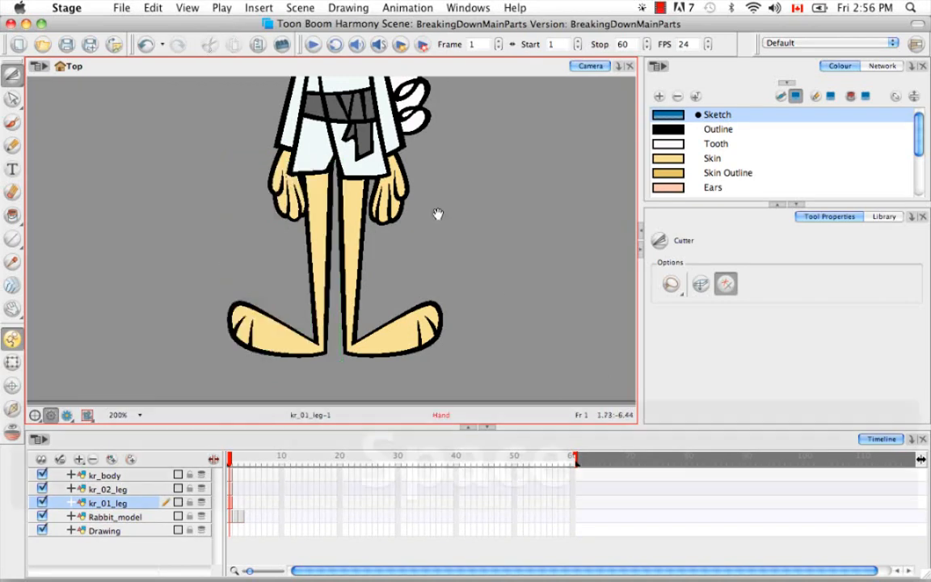
Pan and zoom to the rabbit's head, select an ear, then clear the selection.
{"action": "key", "text": "space"}
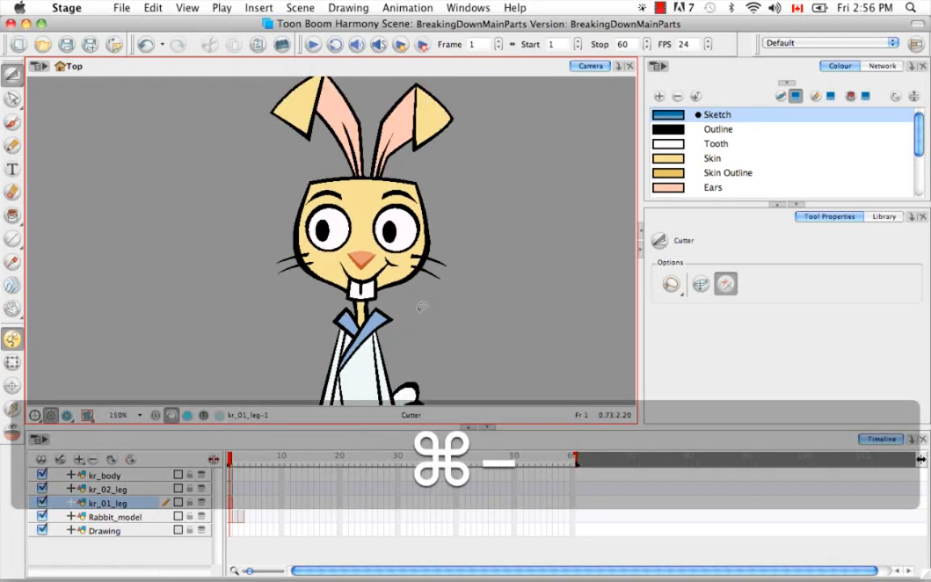
{"action": "key", "text": "space"}
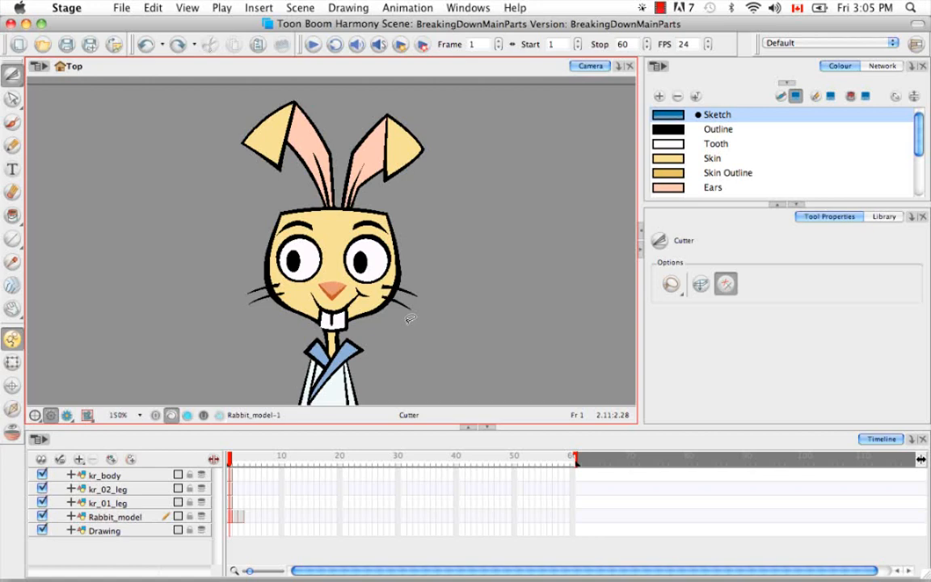
{"action": "mouse_move", "coordinate": [206, 261]}
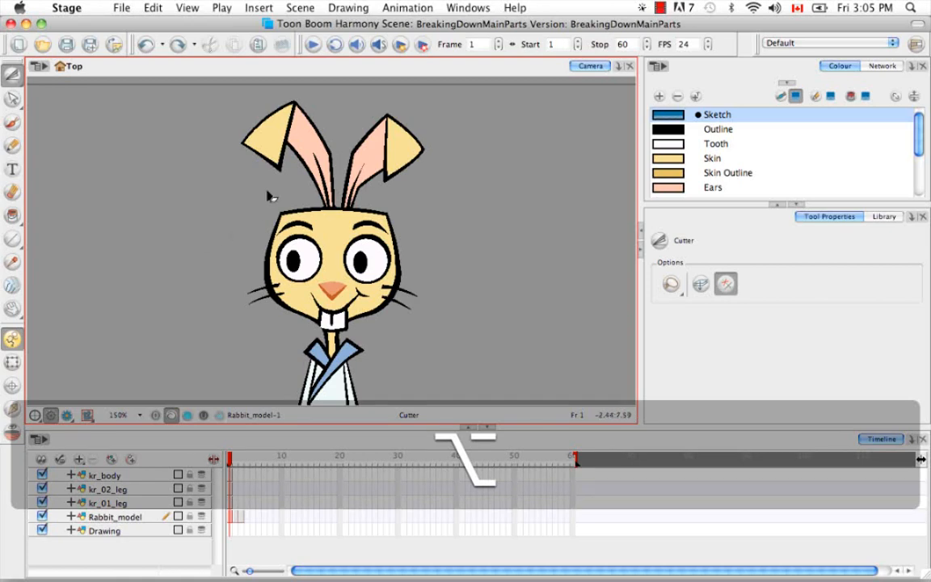
{"action": "mouse_move", "coordinate": [293, 185]}
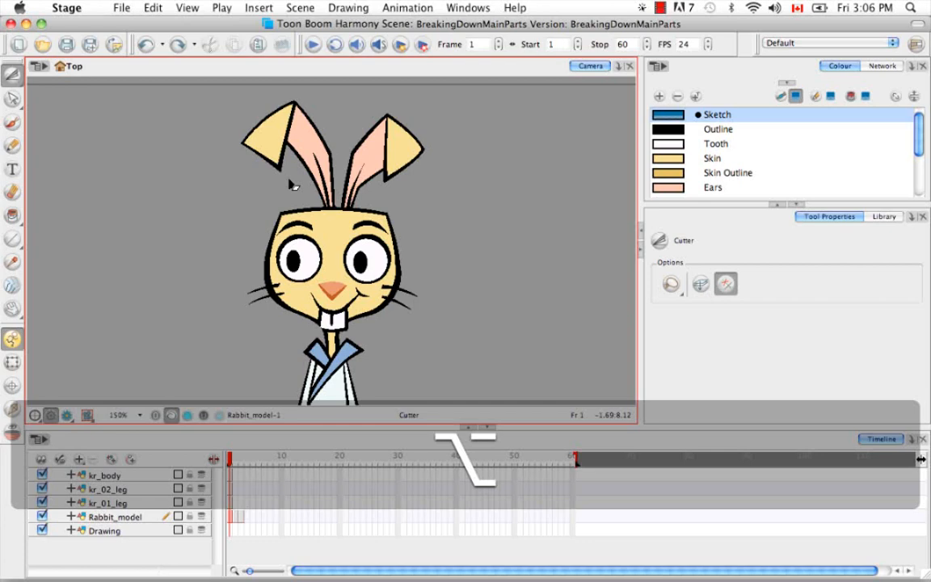
{"action": "left_click", "coordinate": [303, 153]}
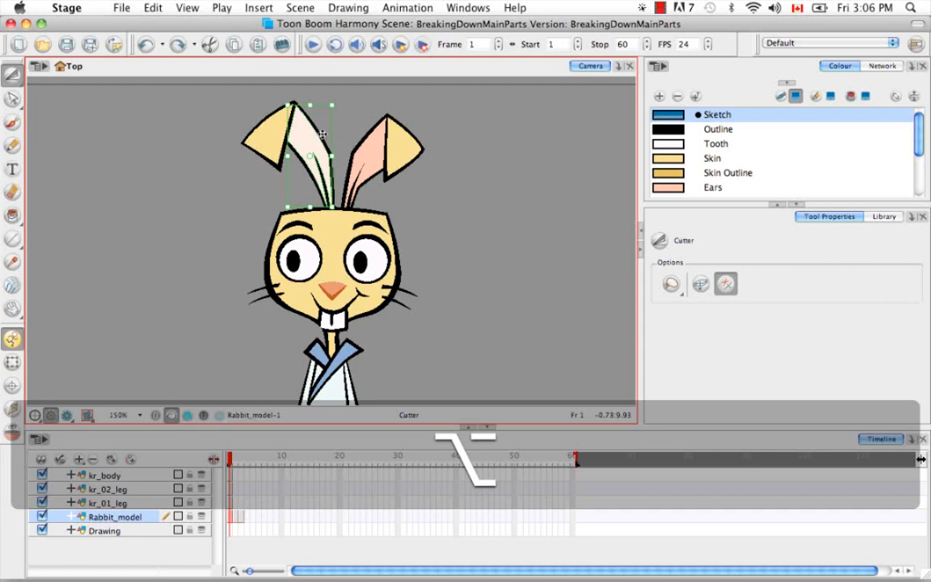
{"action": "mouse_move", "coordinate": [372, 237]}
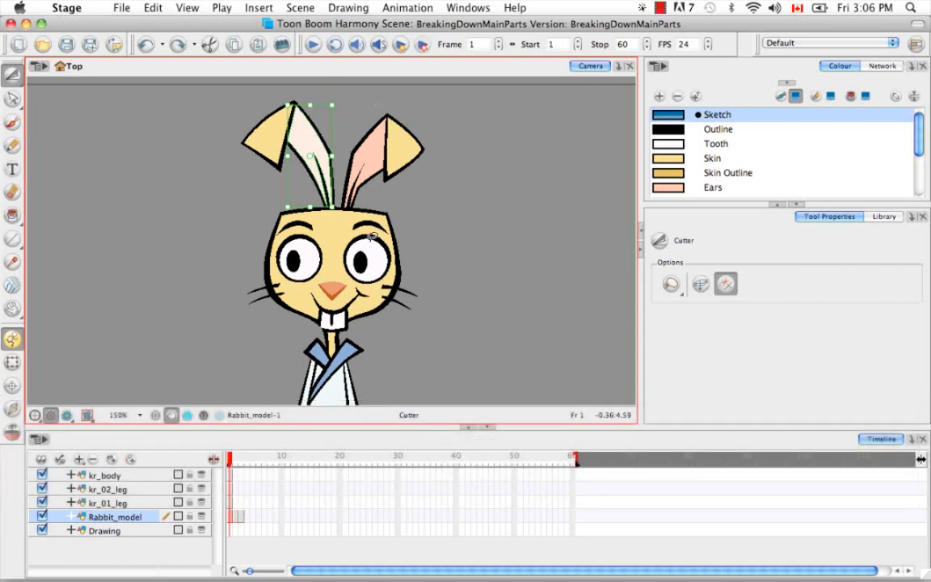
{"action": "mouse_move", "coordinate": [228, 131]}
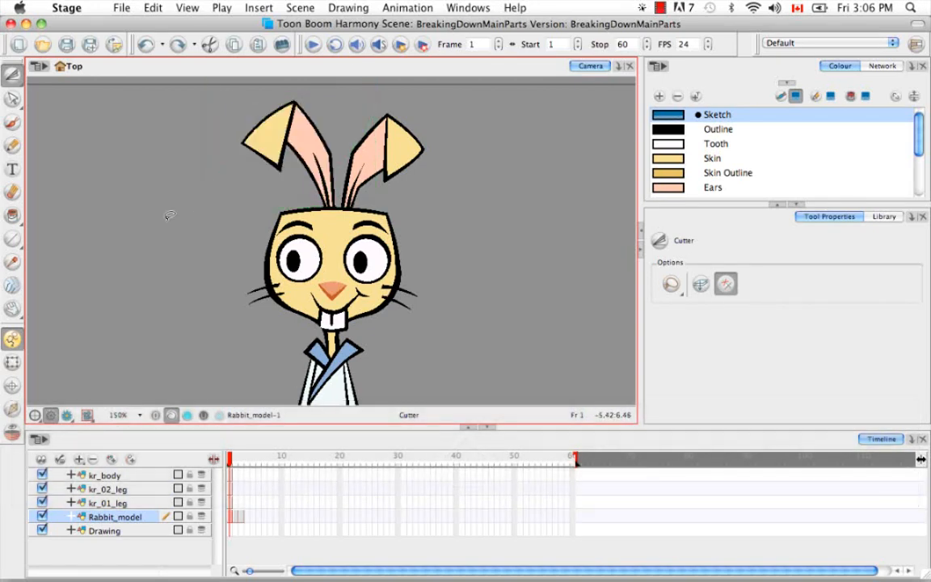
{"action": "left_click", "coordinate": [303, 154]}
{"action": "type", "text": "kr_head"}
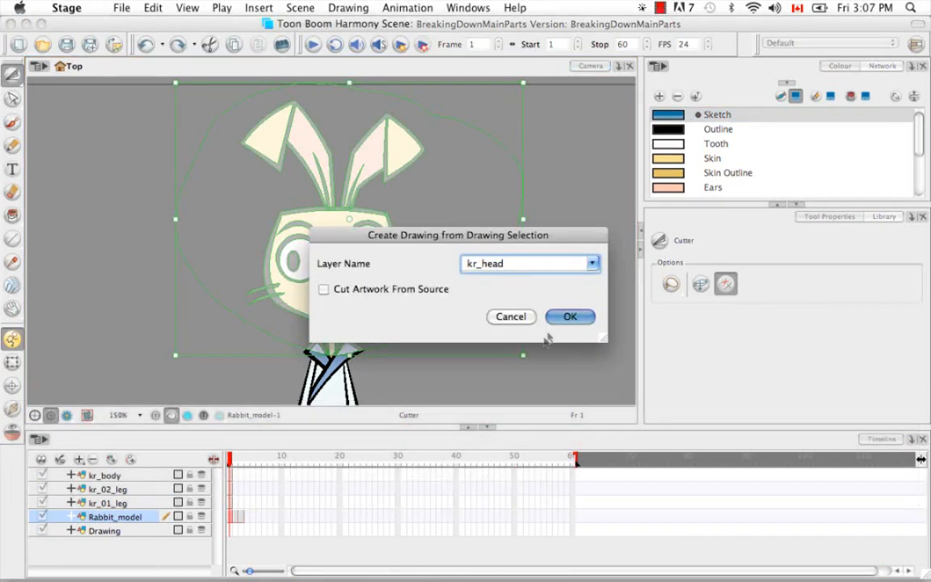
Confirm creating the kr_head layer and make Rabbit_model active again.
{"action": "left_click", "coordinate": [570, 317]}
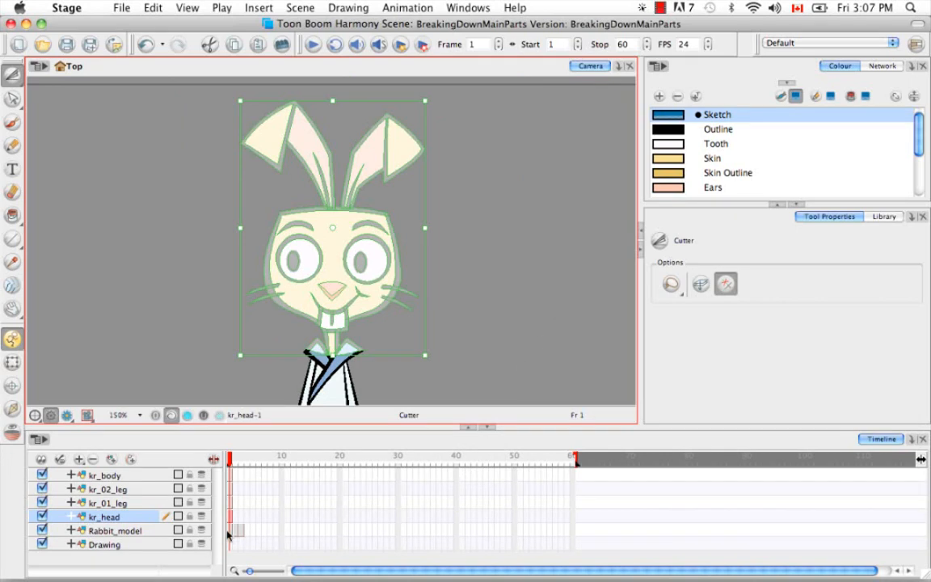
{"action": "left_click", "coordinate": [113, 530]}
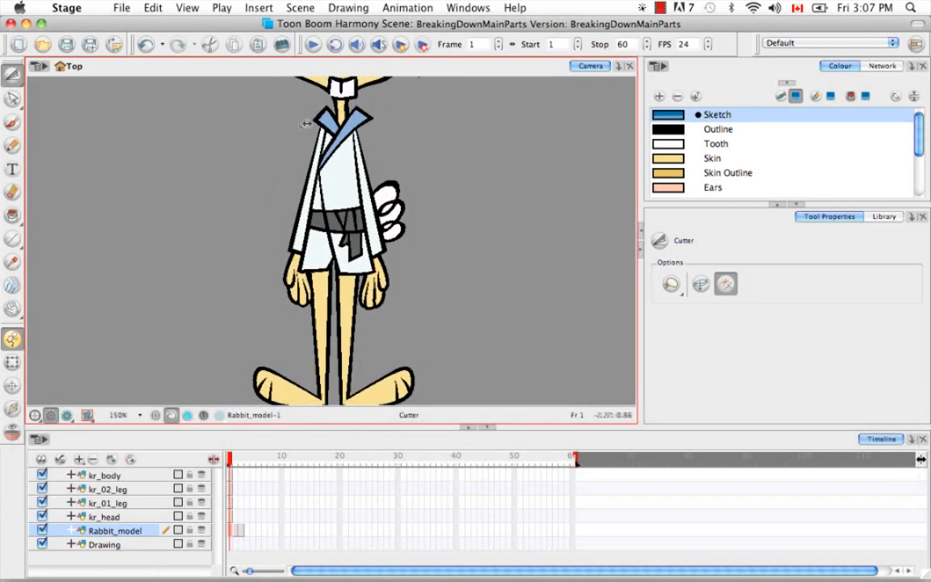
Lasso the rabbit's arm and create the kr_01_arm and kr_02_arm drawing layers.
{"action": "left_click_drag", "start_coordinate": [305, 123], "coordinate": [299, 319]}
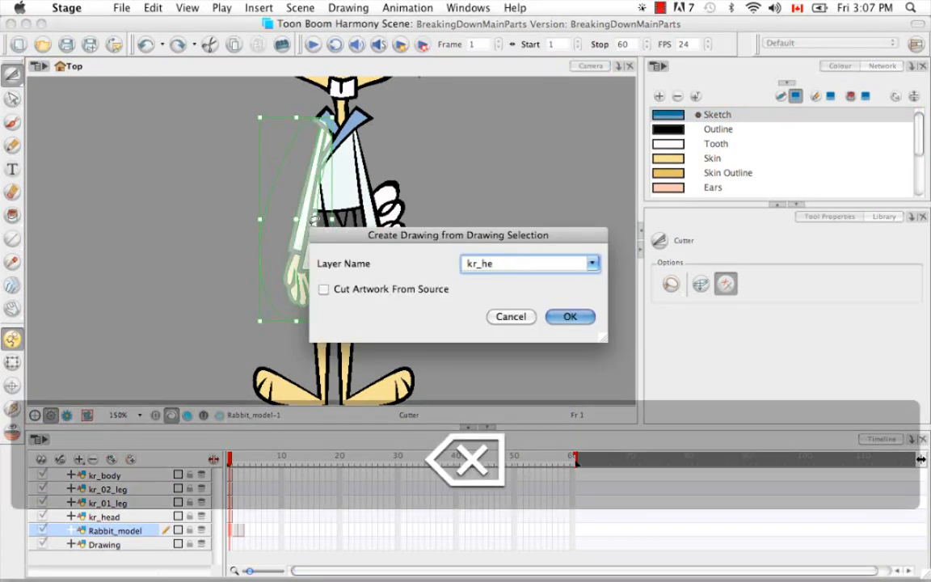
{"action": "type", "text": "kr_01_arm"}
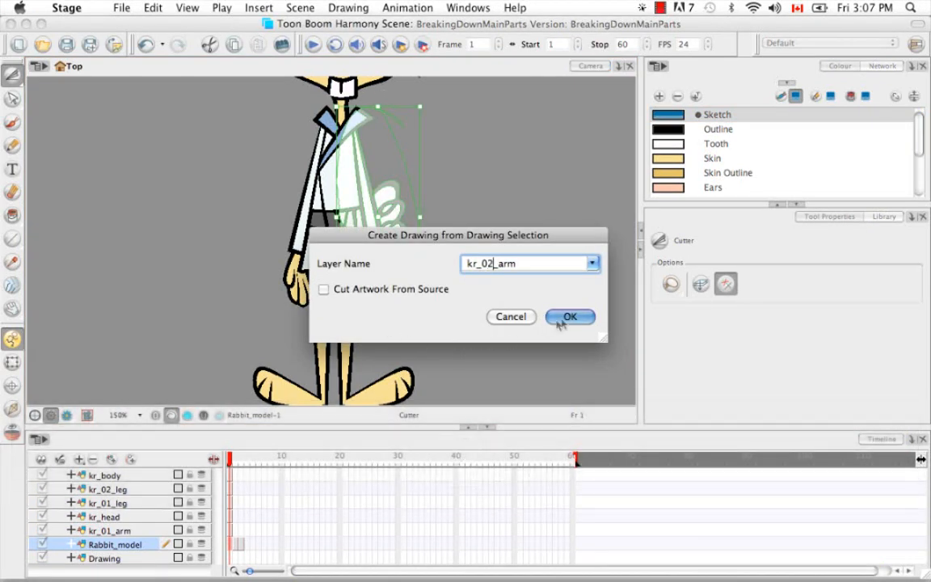
{"action": "left_click", "coordinate": [570, 316]}
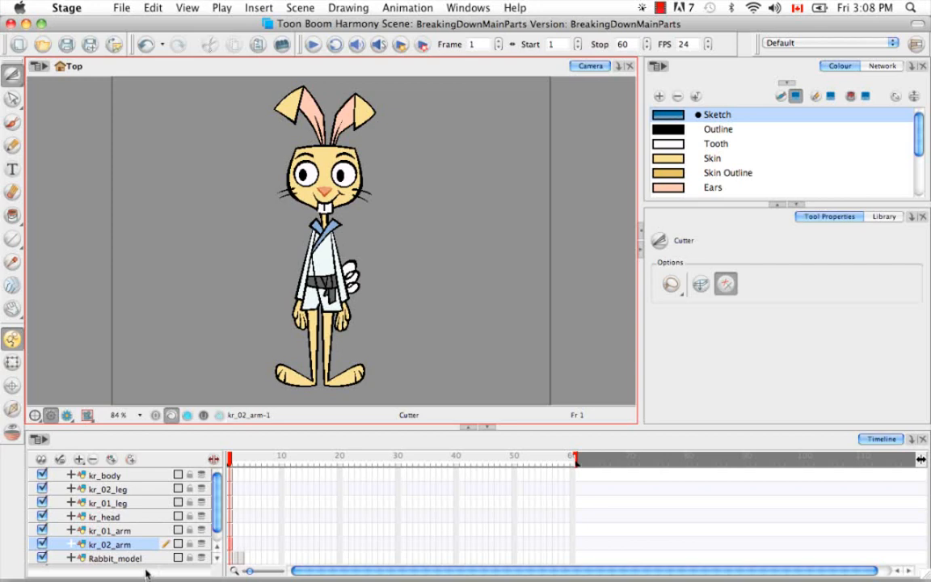
{"action": "mouse_move", "coordinate": [137, 478]}
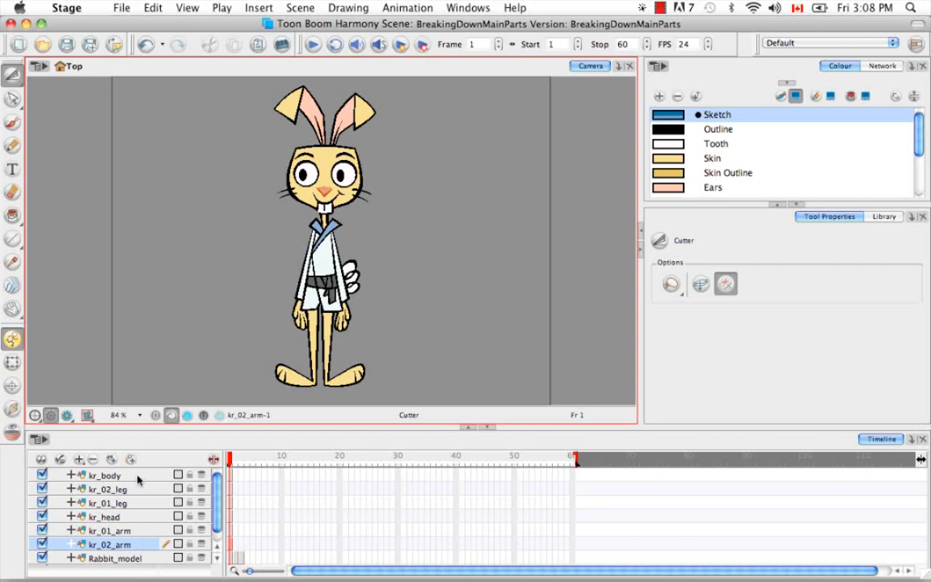
{"action": "mouse_move", "coordinate": [131, 501]}
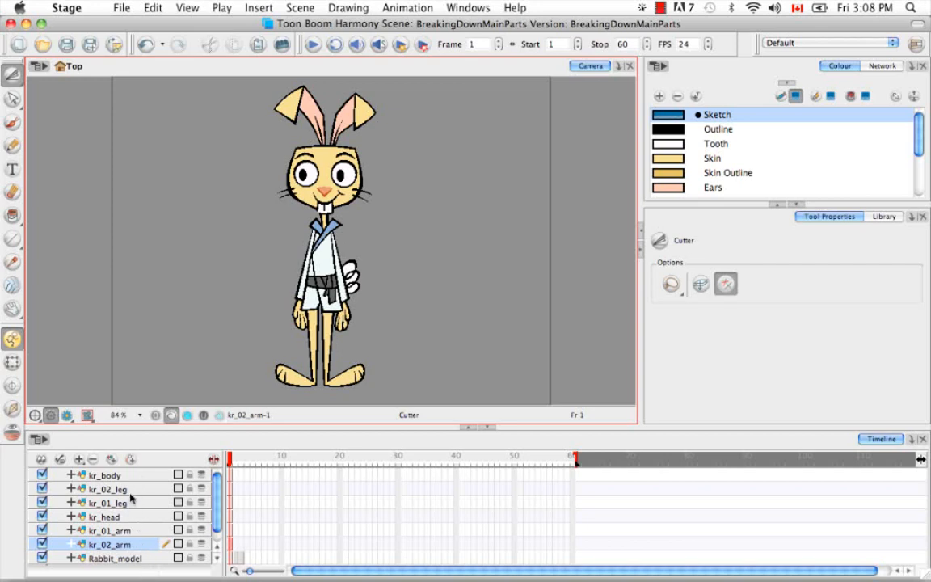
{"action": "mouse_move", "coordinate": [129, 548]}
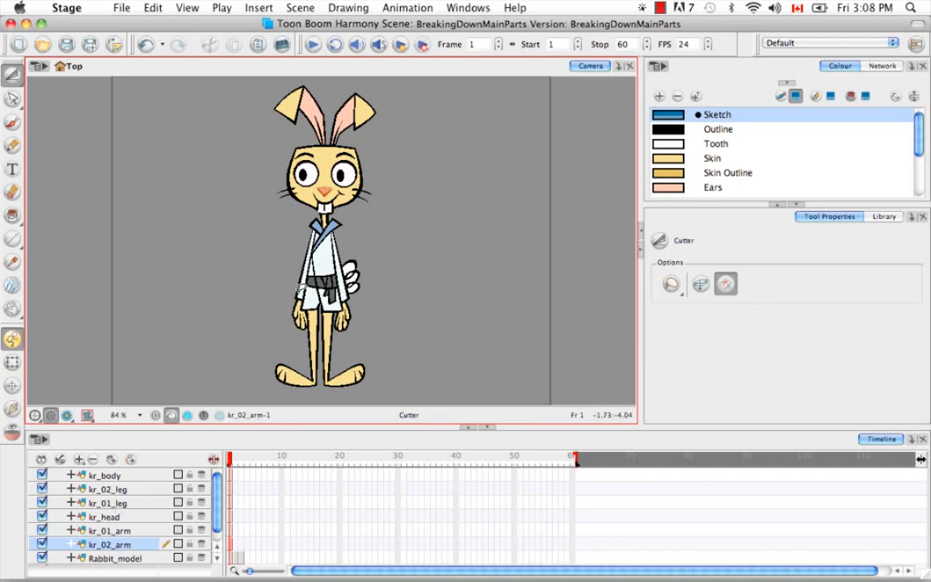
{"action": "mouse_move", "coordinate": [353, 222]}
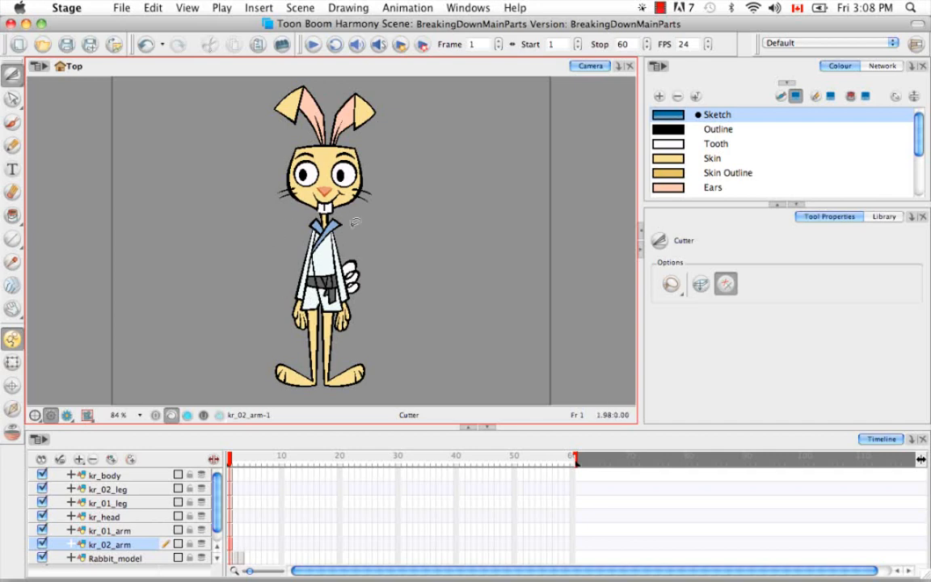
{"action": "mouse_move", "coordinate": [450, 322]}
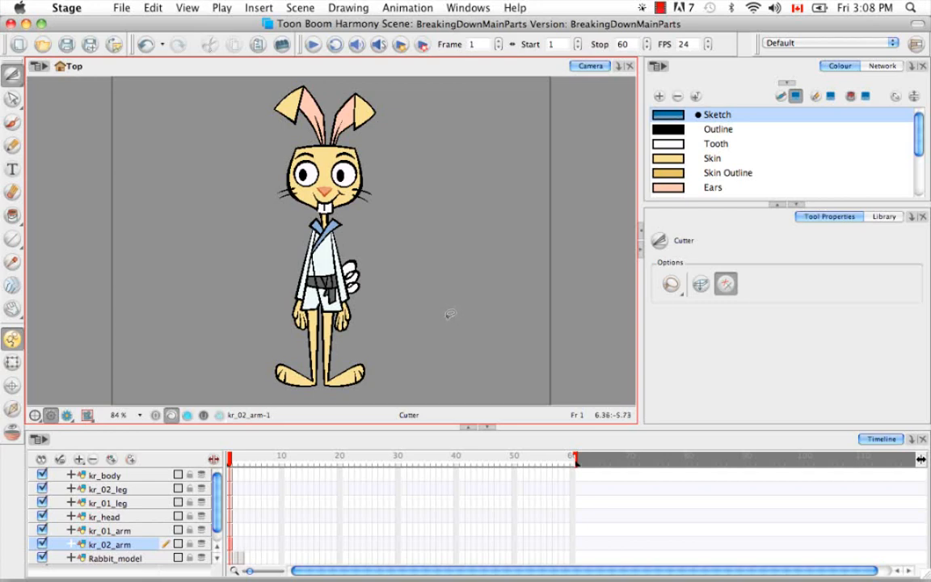
{"action": "mouse_move", "coordinate": [453, 309]}
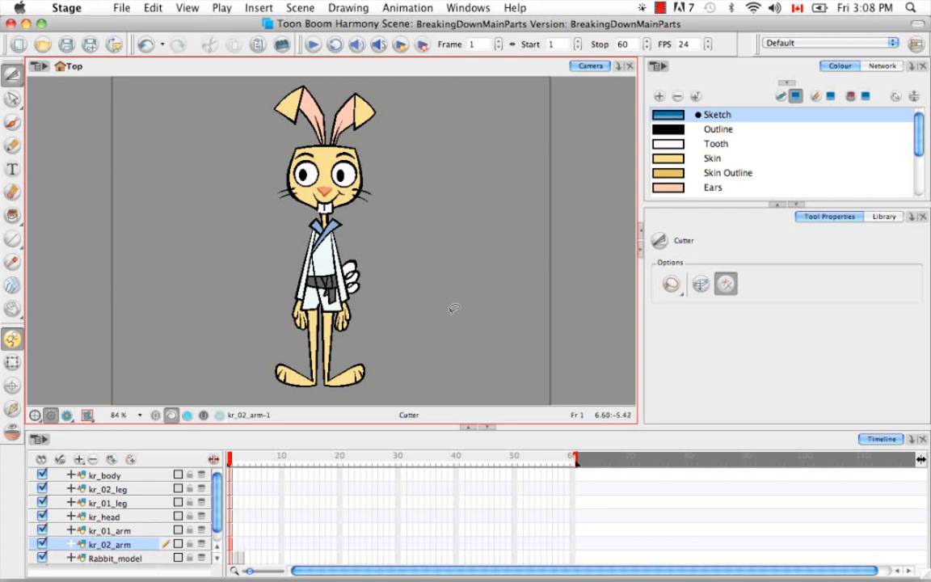